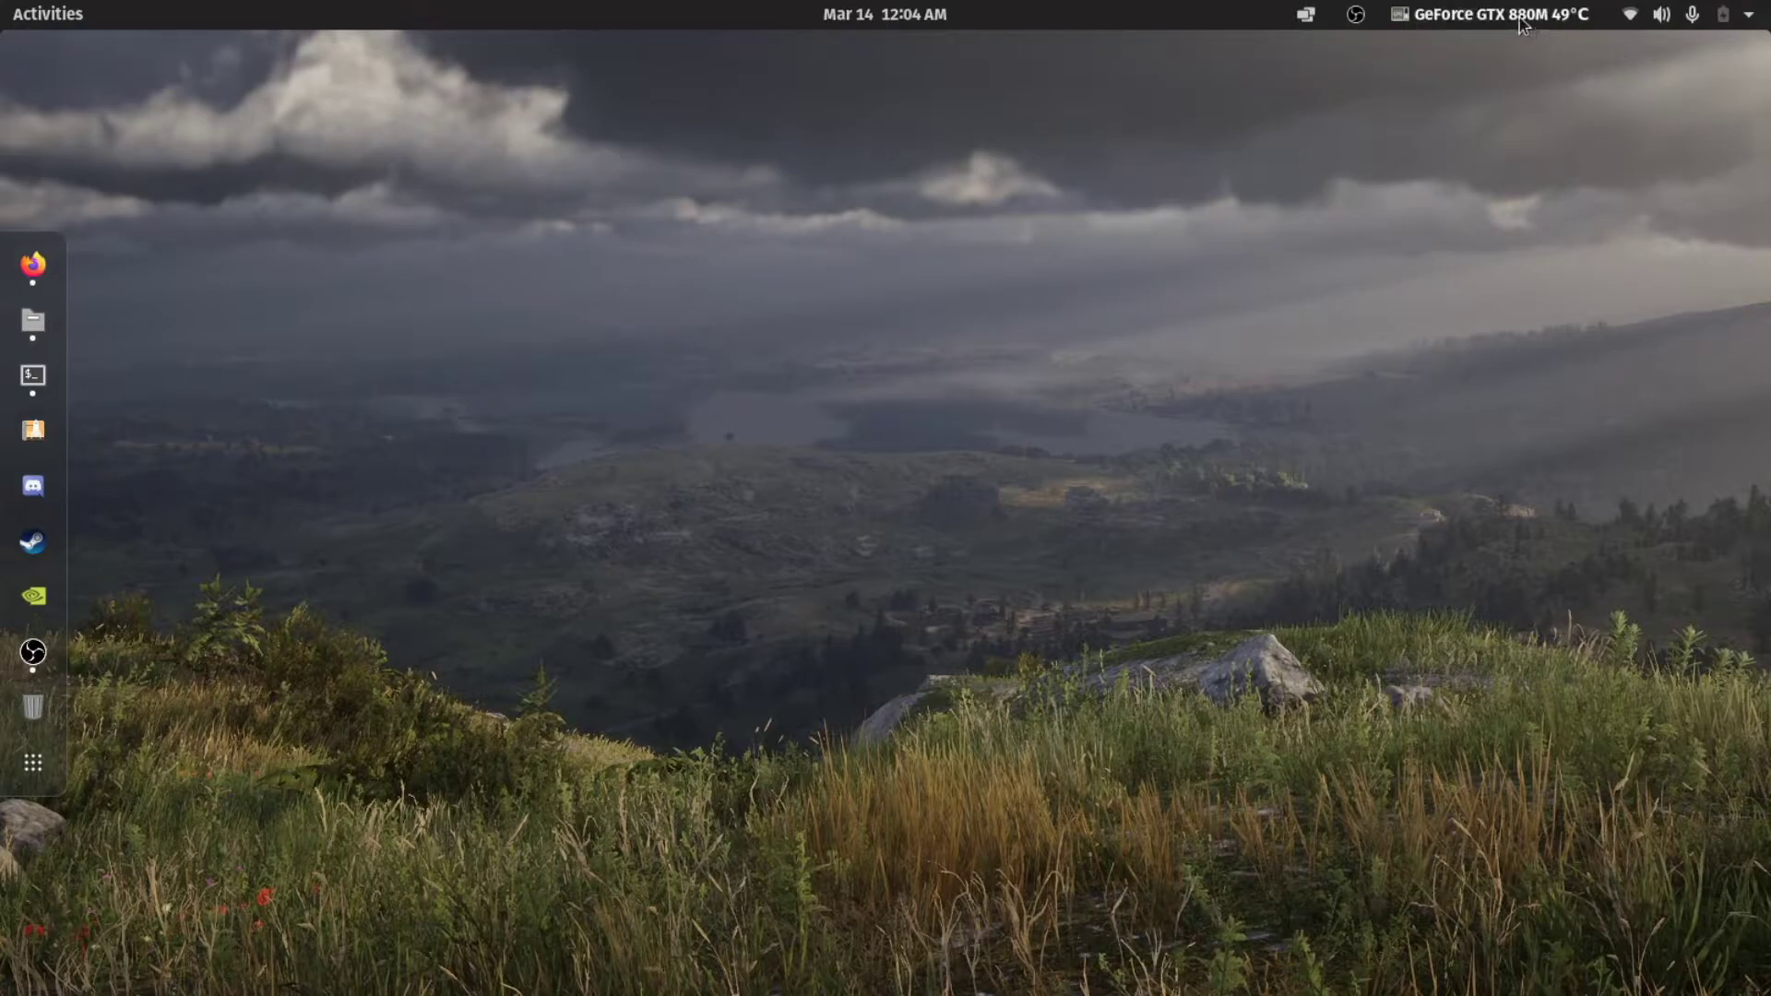
Step: Launch Settings from the top-bar system status menu
{"action": "left_click", "coordinate": [1745, 13]}
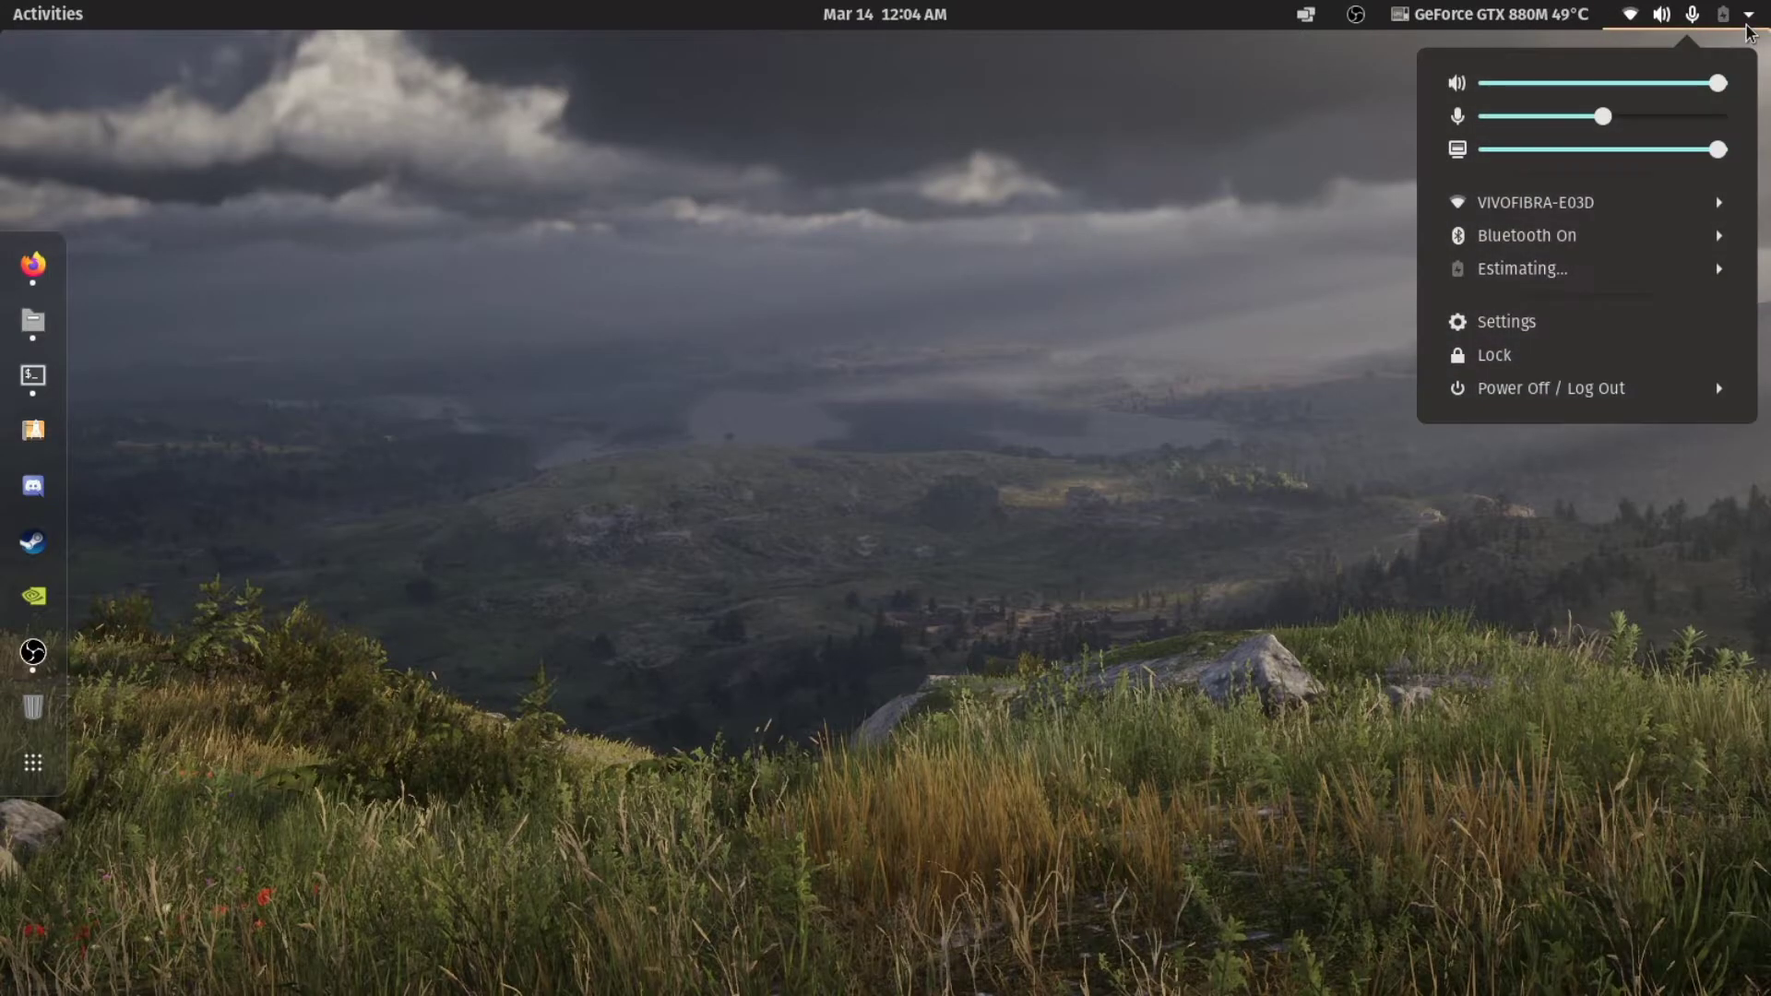
{"action": "left_click", "coordinate": [1563, 324]}
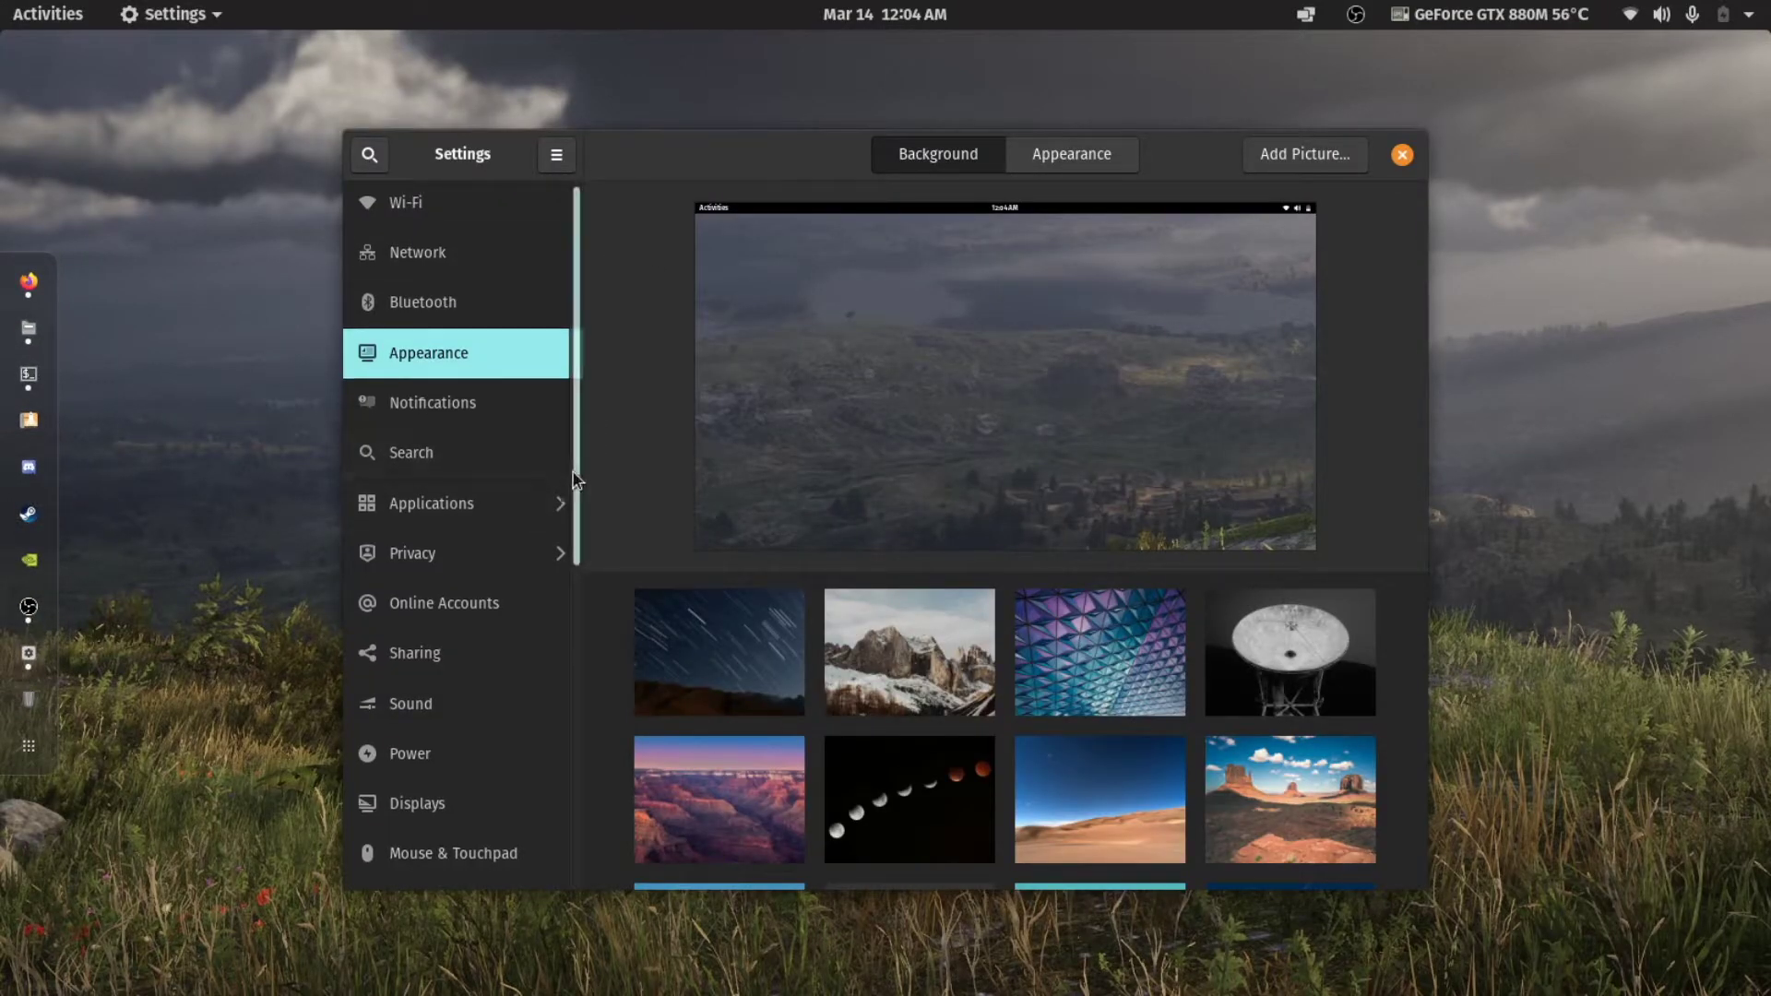
Step: Show the About page listing 15.5 GiB memory, Core i7-4710MQ and GTX 880M, then close Settings
{"action": "scroll", "scroll_direction": "down", "scroll_amount": 3}
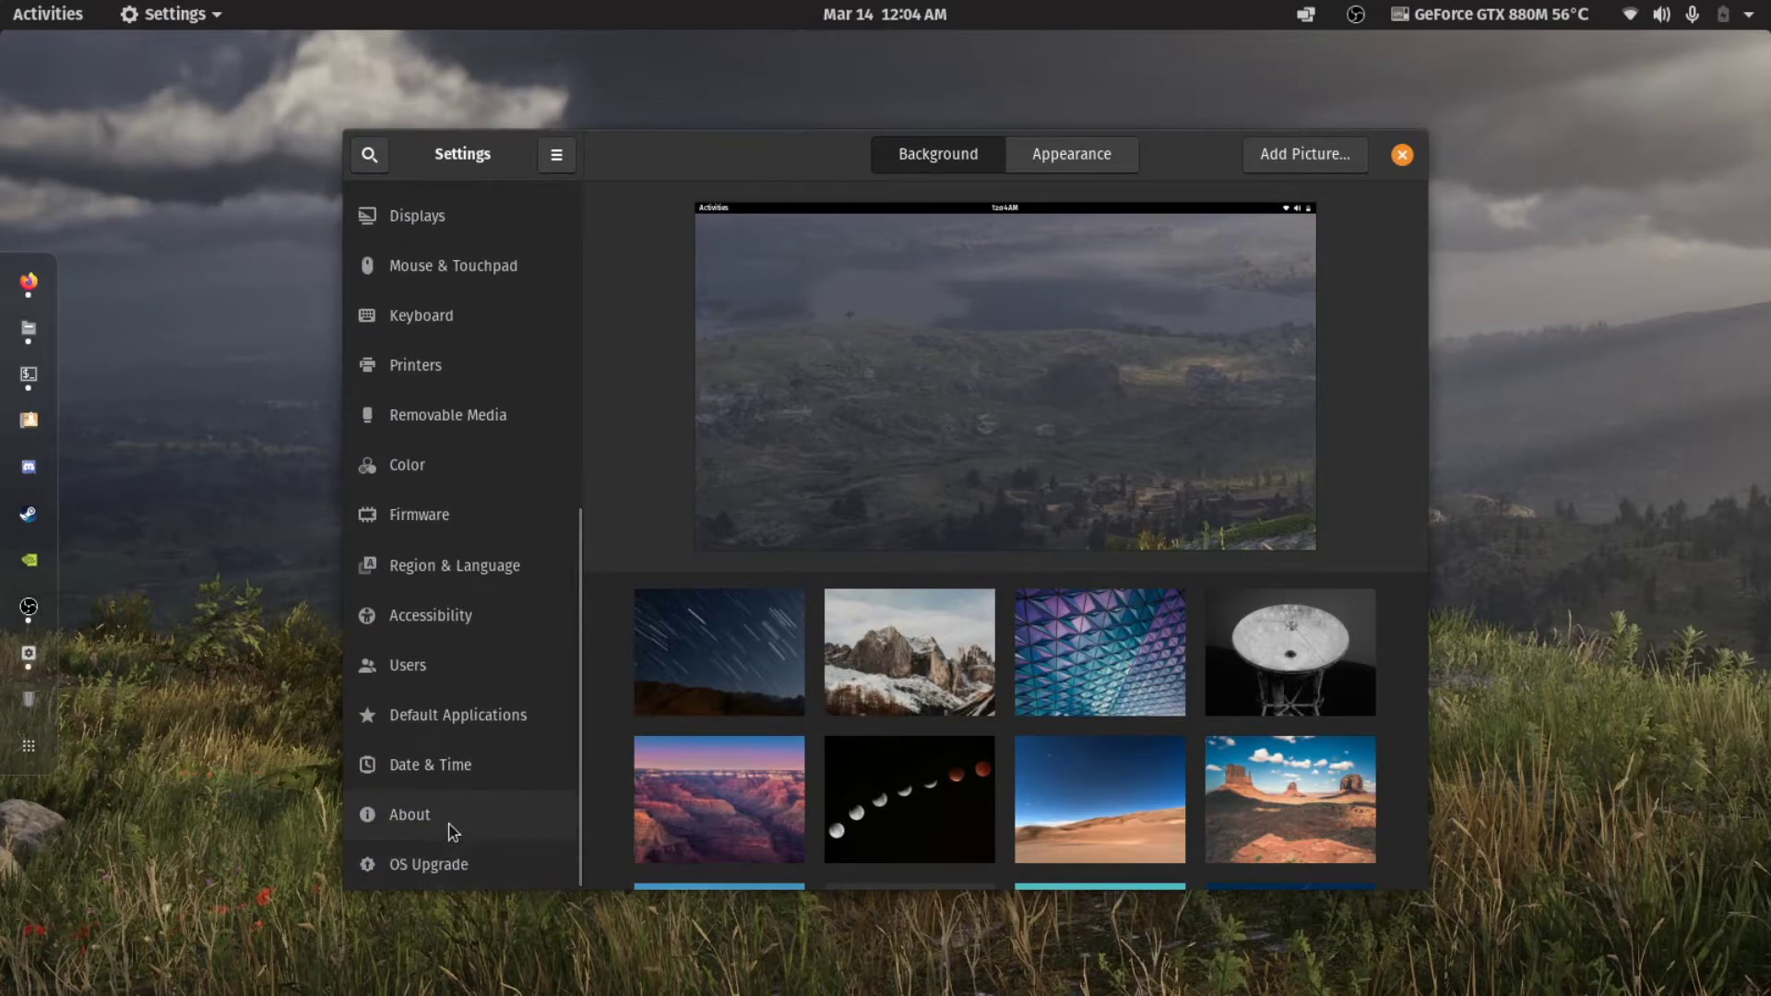
{"action": "left_click", "coordinate": [410, 814]}
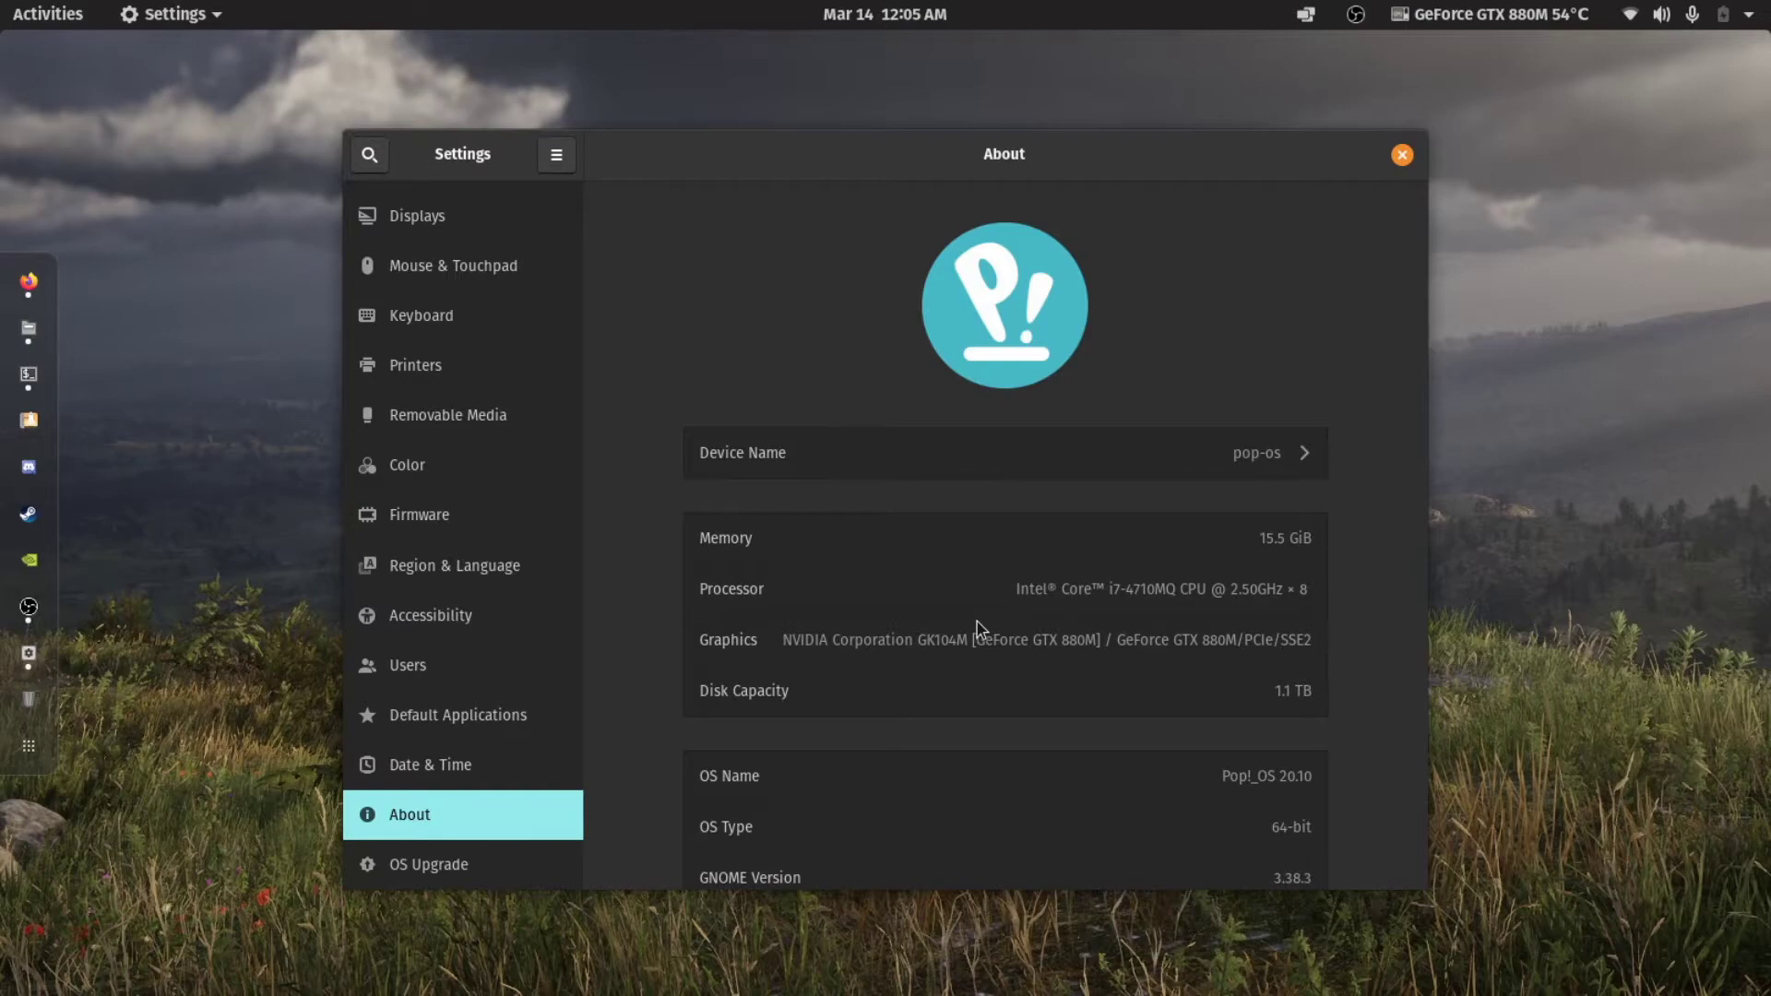
{"action": "mouse_move", "coordinate": [1081, 282]}
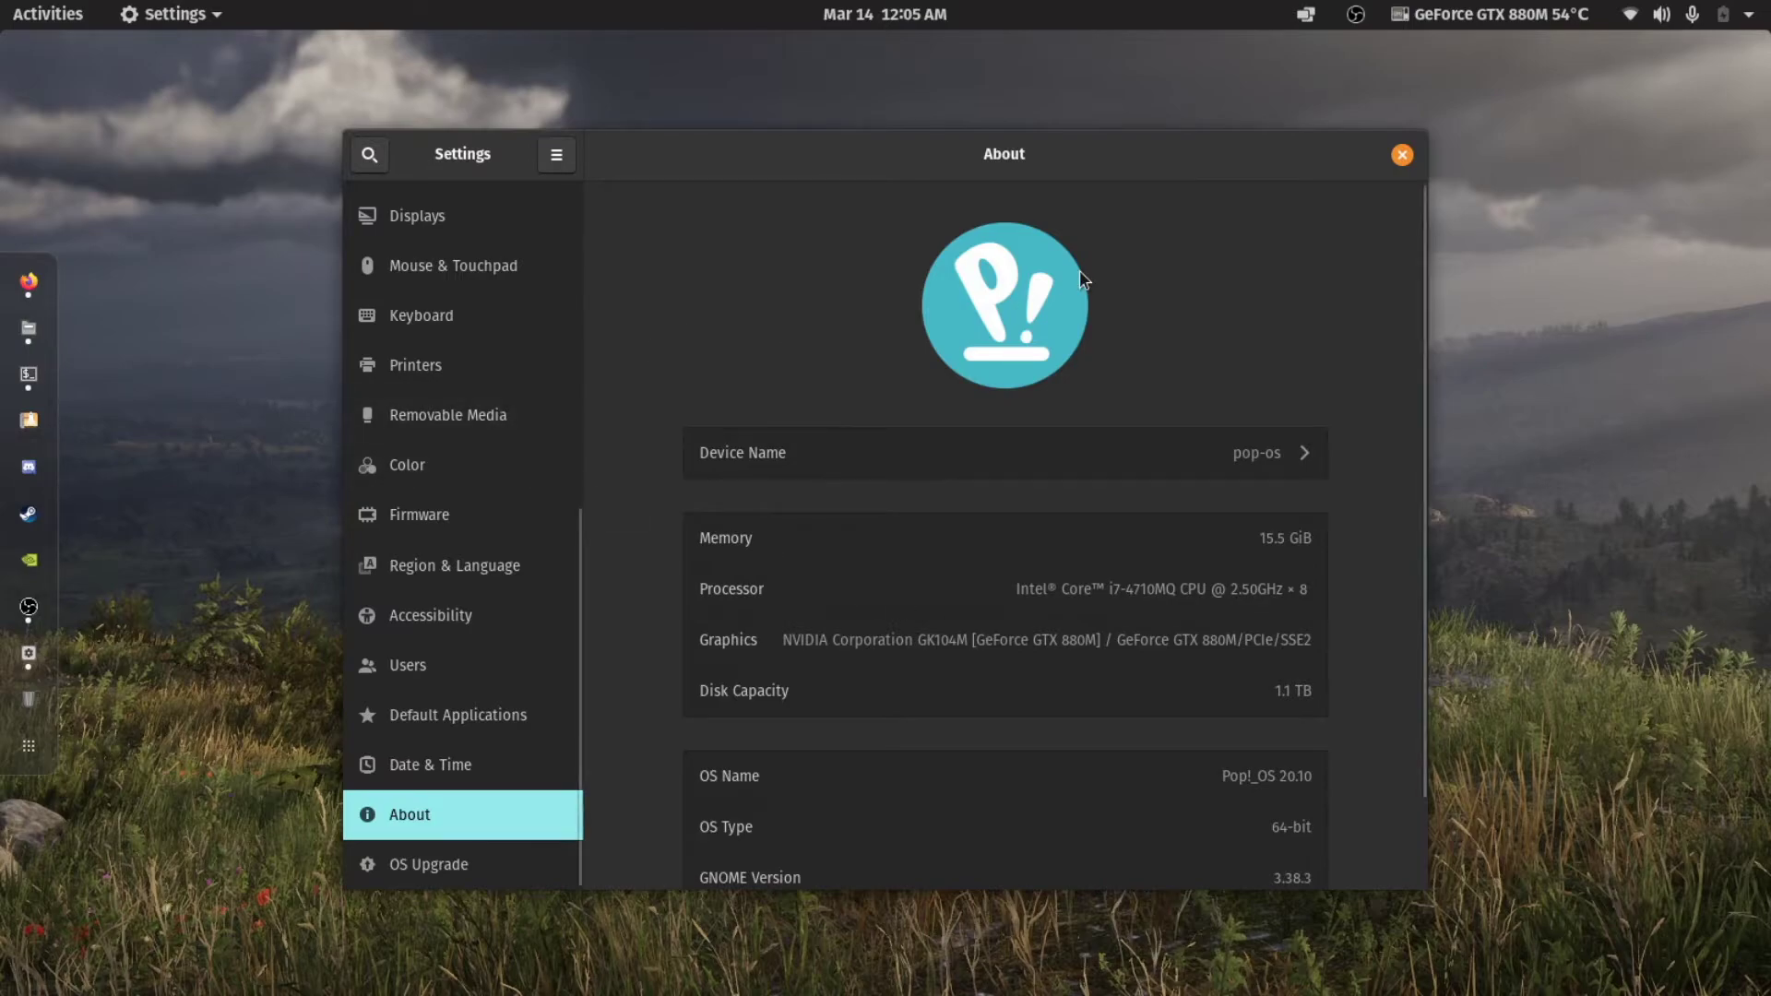
{"action": "left_click", "coordinate": [1402, 155]}
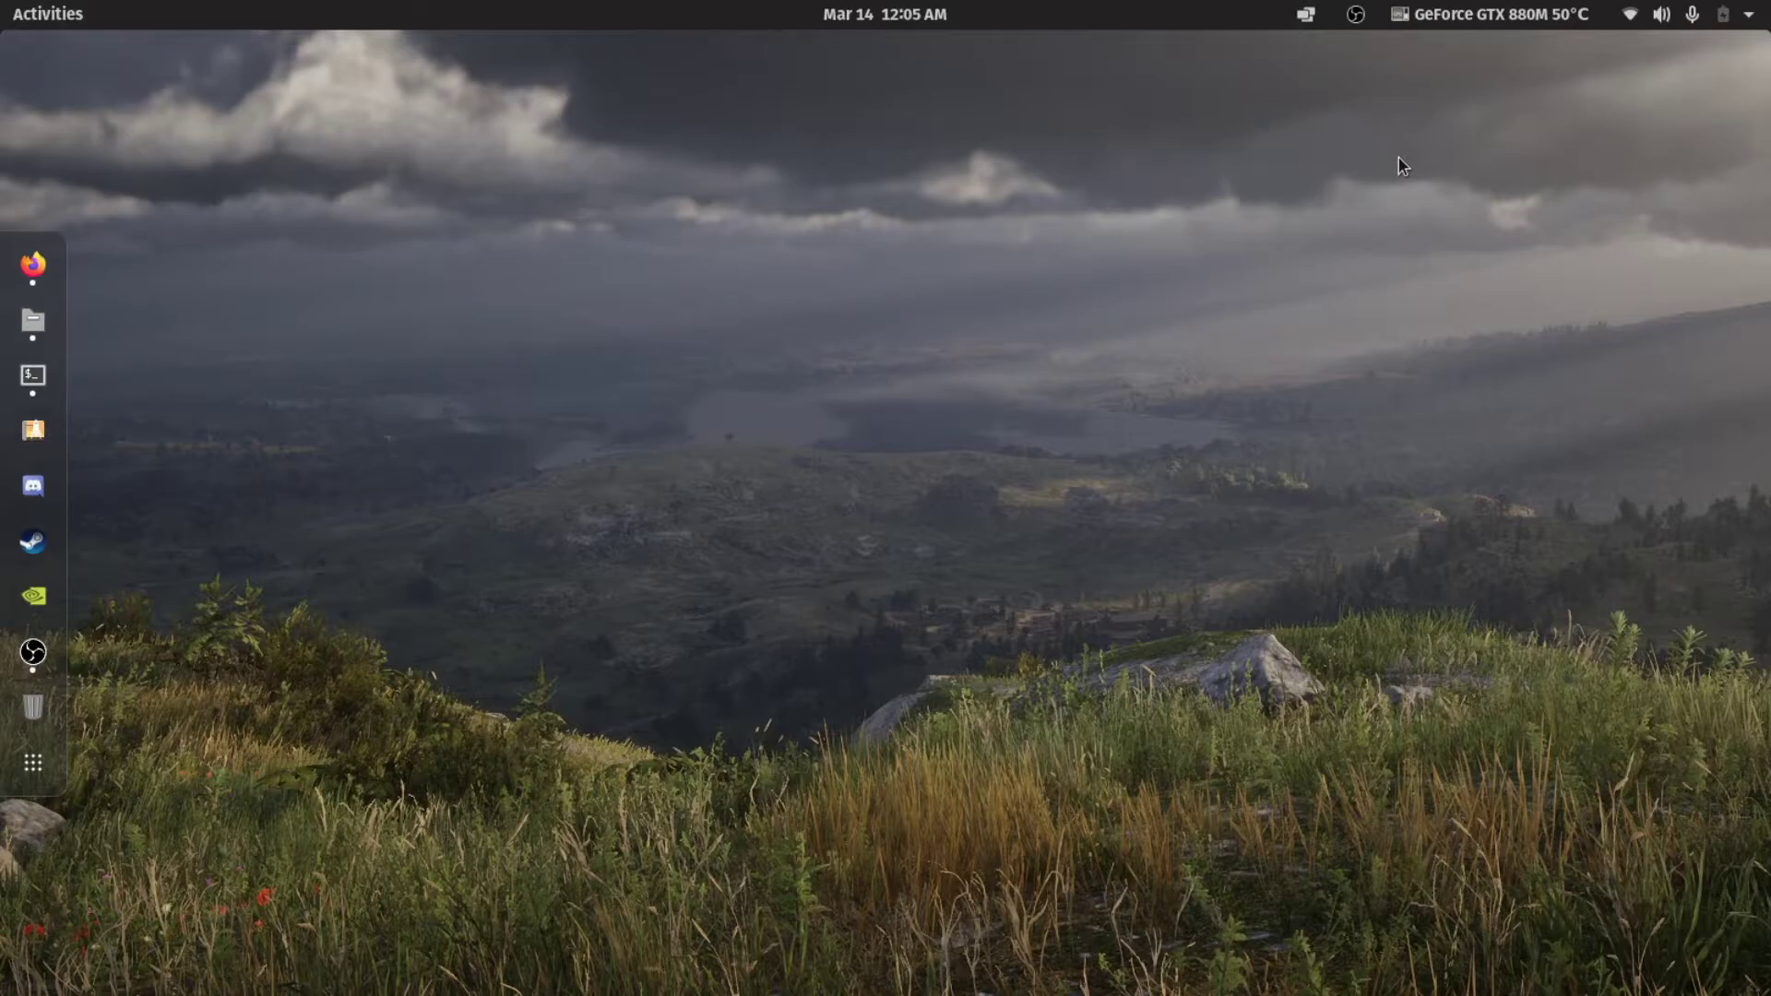
{"action": "mouse_move", "coordinate": [922, 201]}
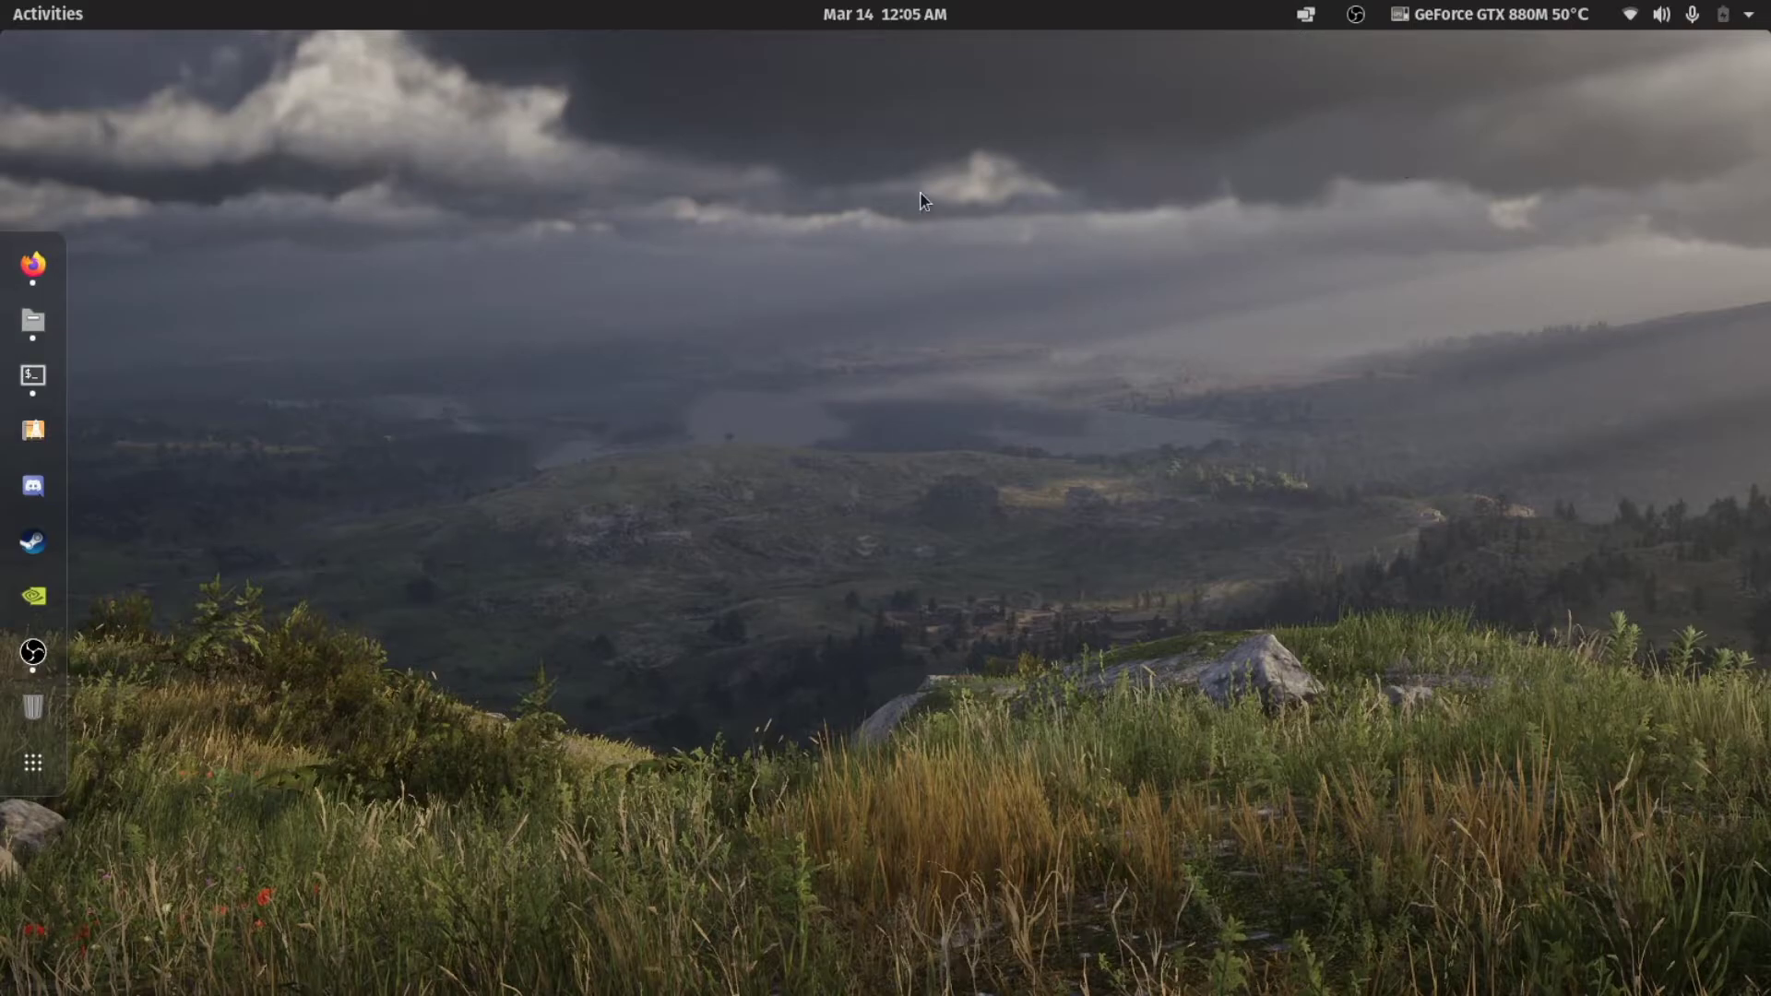
{"action": "mouse_move", "coordinate": [421, 129]}
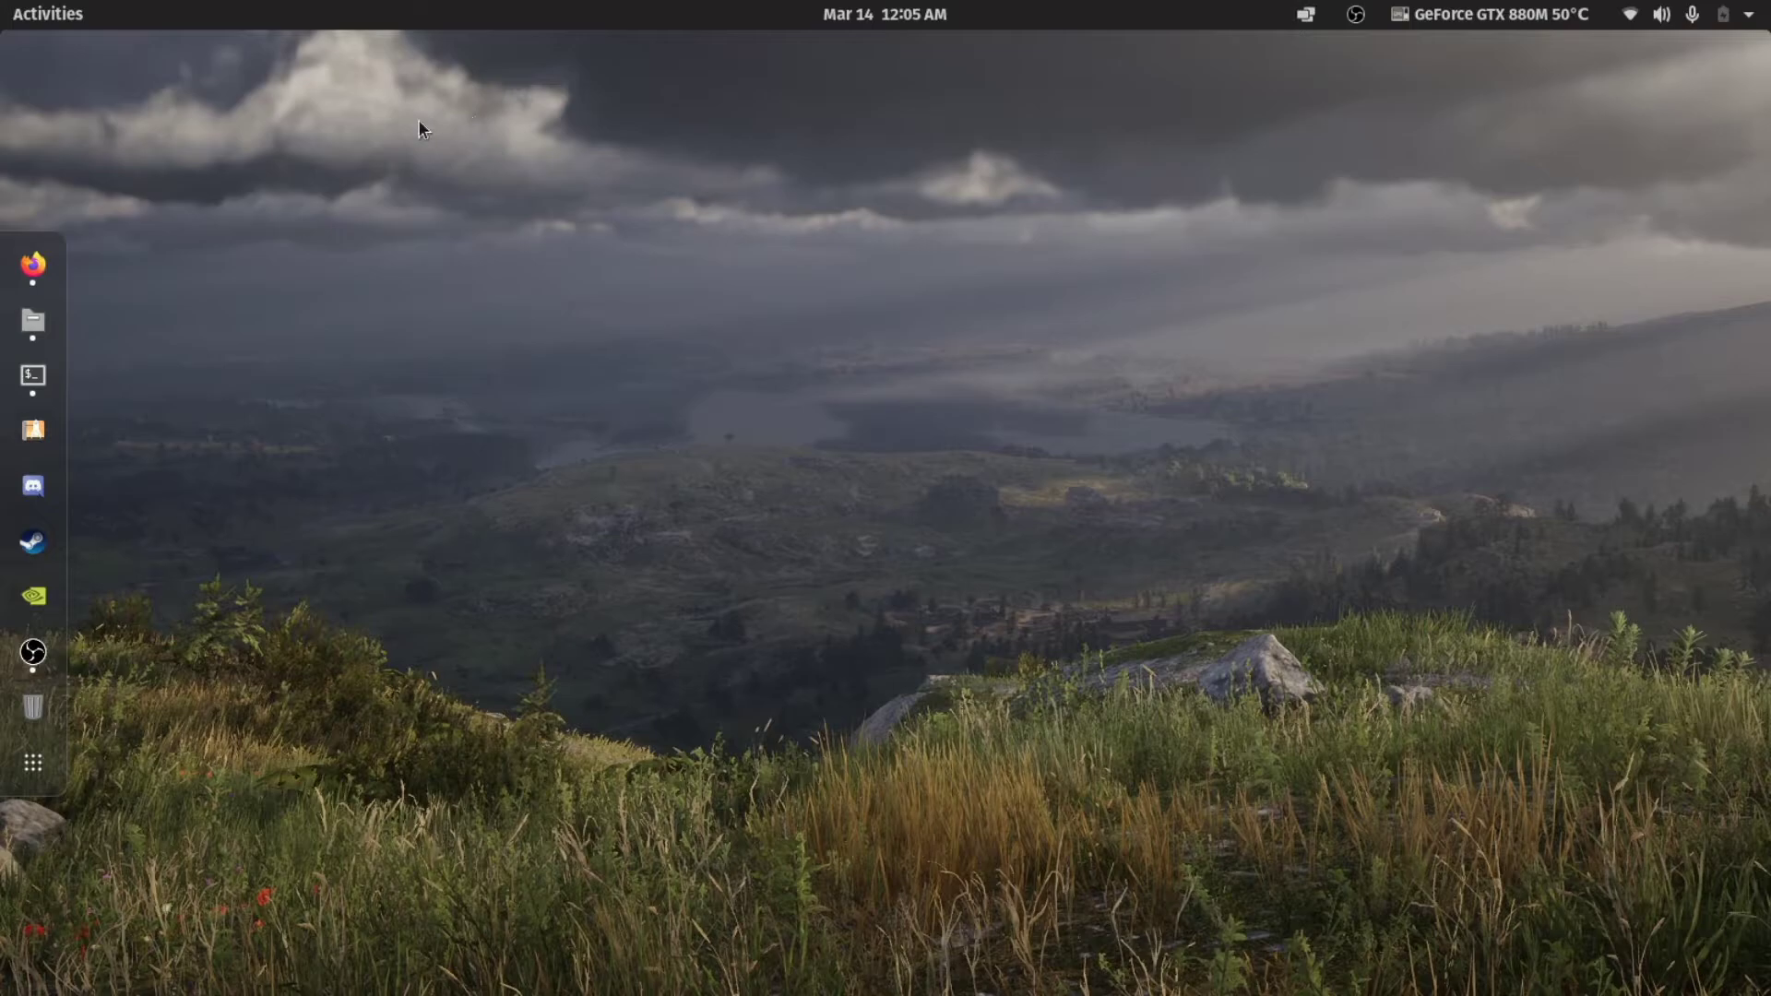
{"action": "mouse_move", "coordinate": [500, 92]}
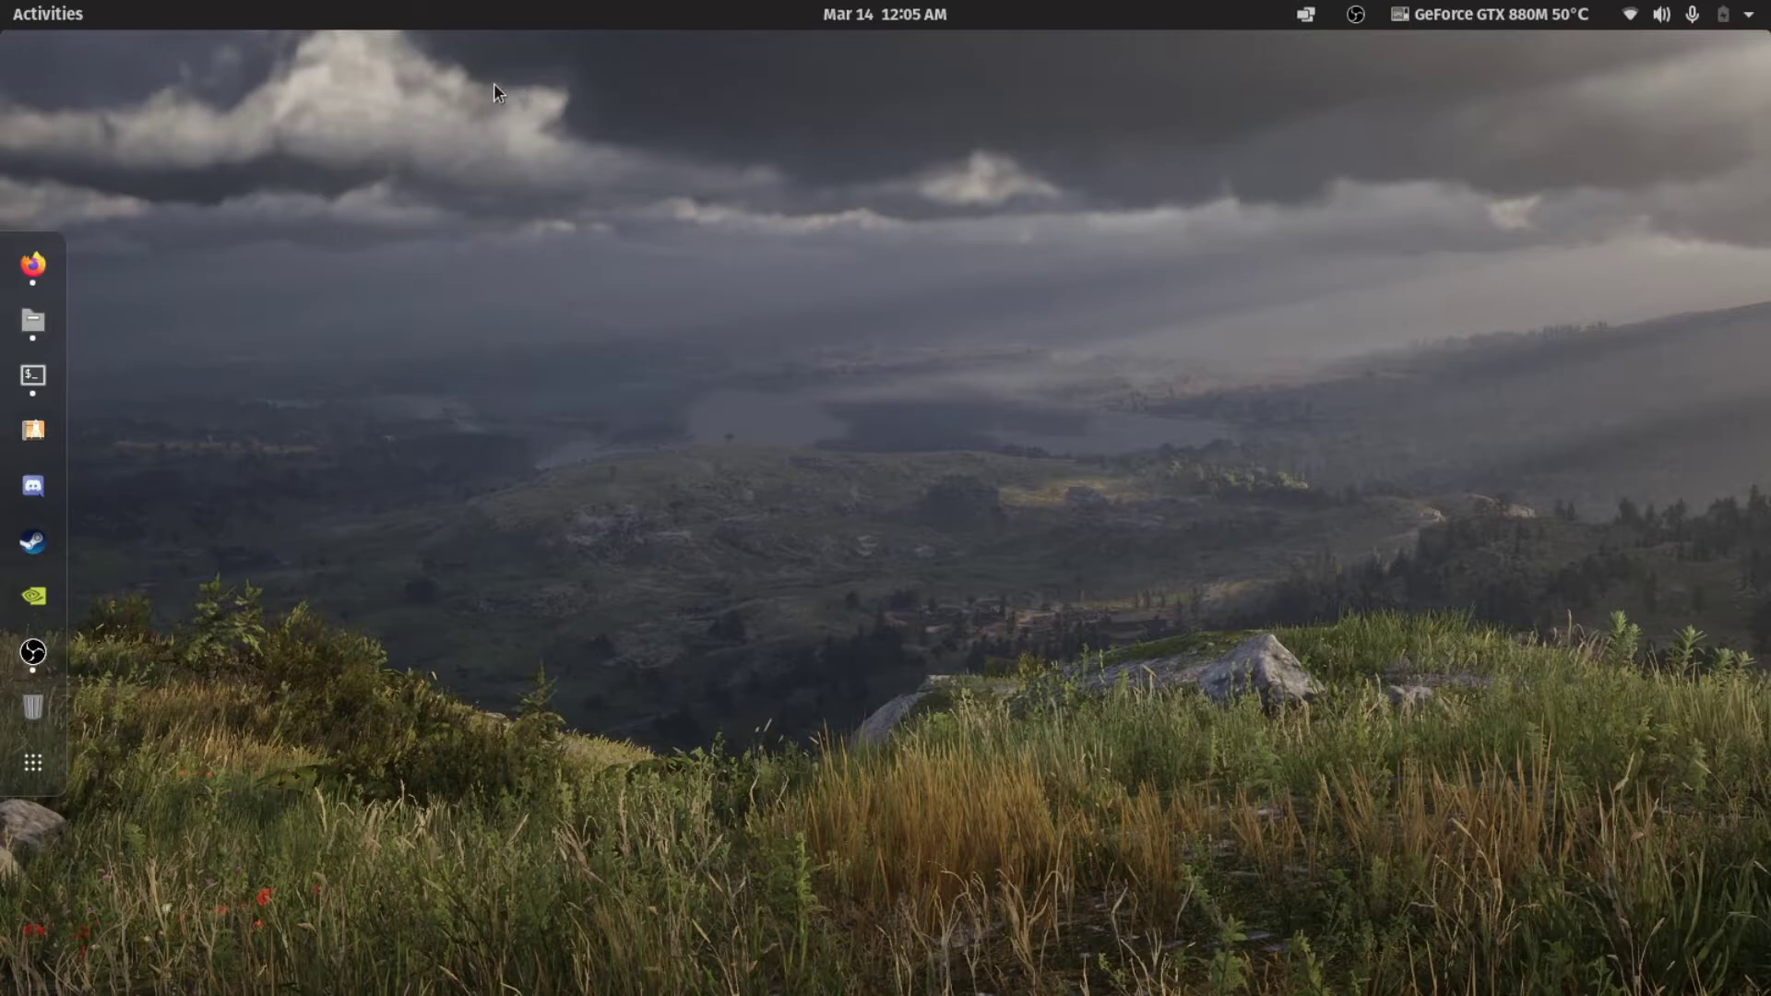
{"action": "mouse_move", "coordinate": [446, 369]}
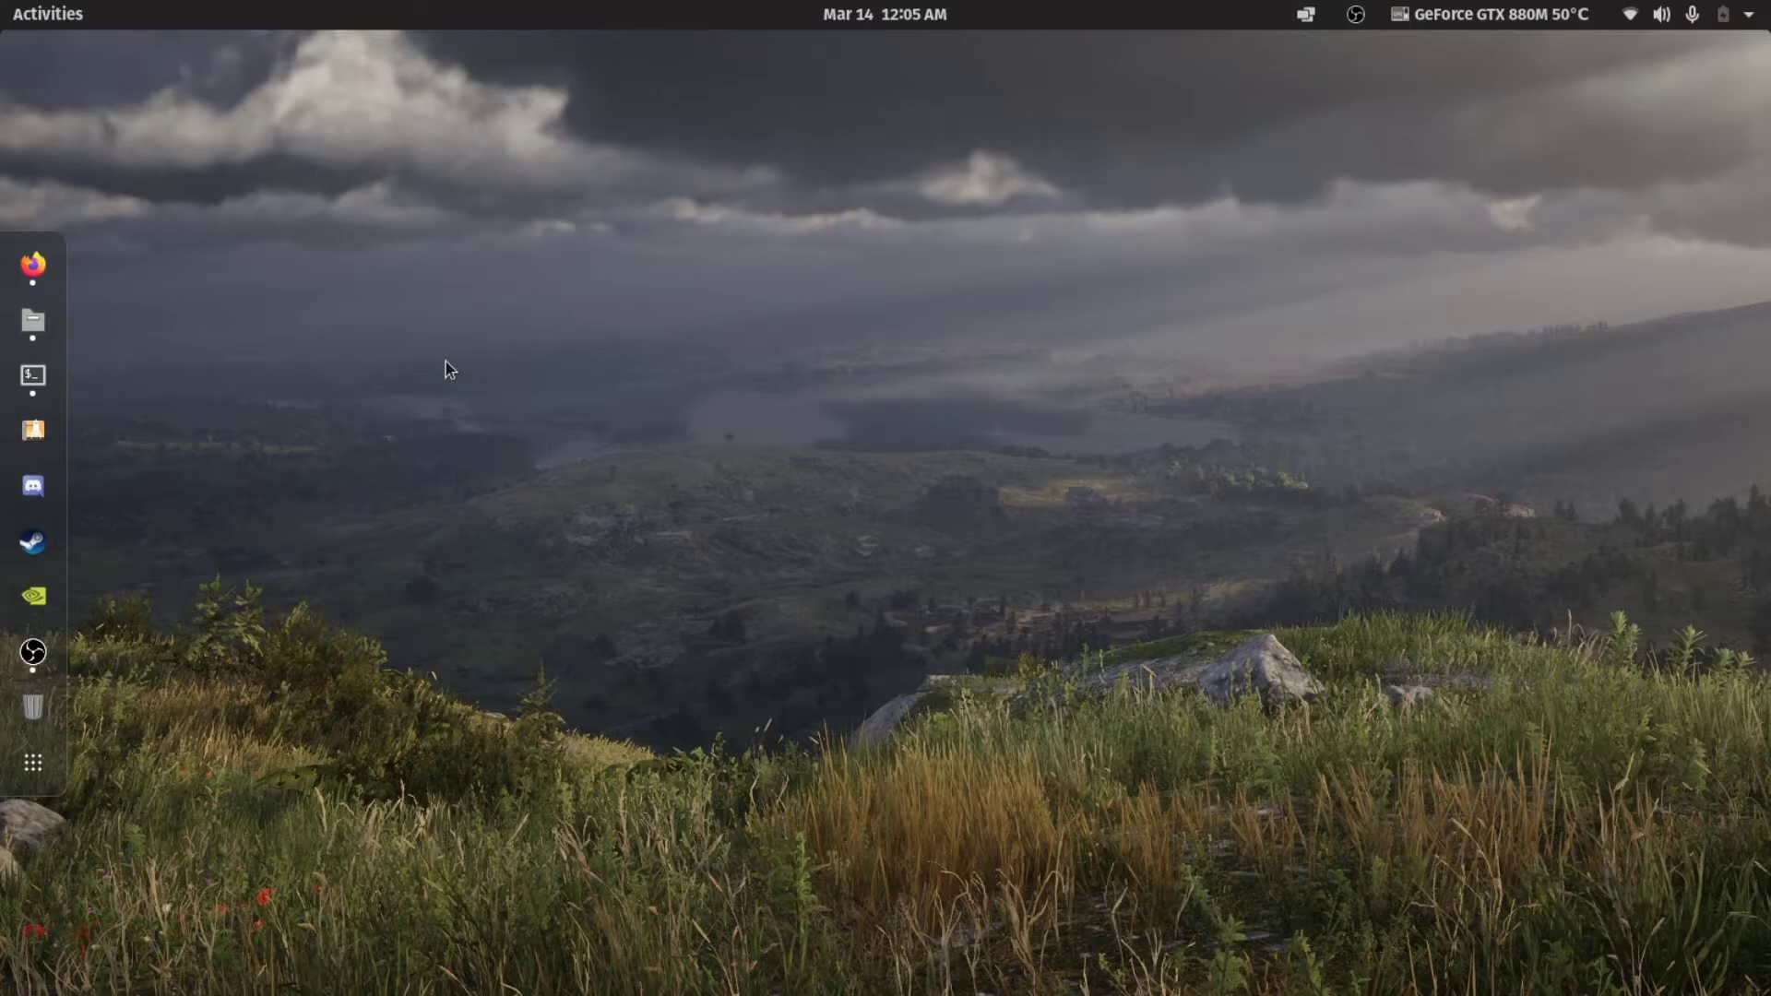
{"action": "mouse_move", "coordinate": [33, 597]}
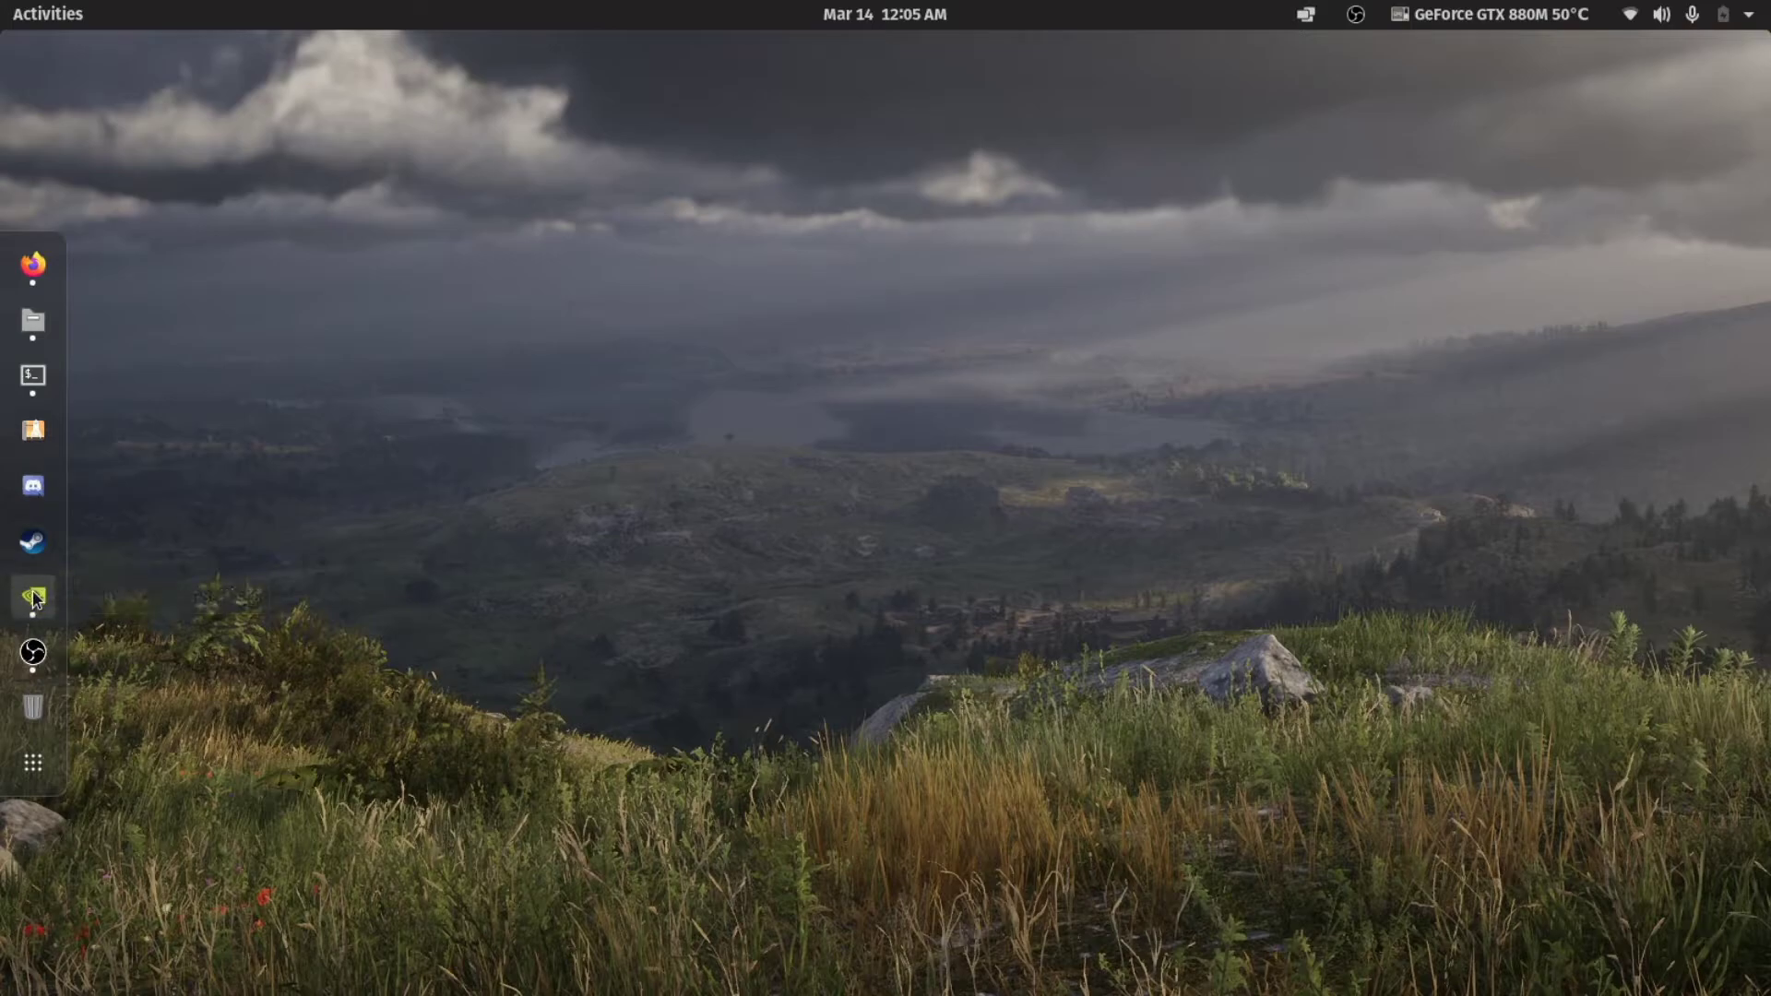
Step: Launch NVIDIA X Server Settings and review the PowerMizer, Thermal Settings and Configuration pages
{"action": "left_click", "coordinate": [33, 597]}
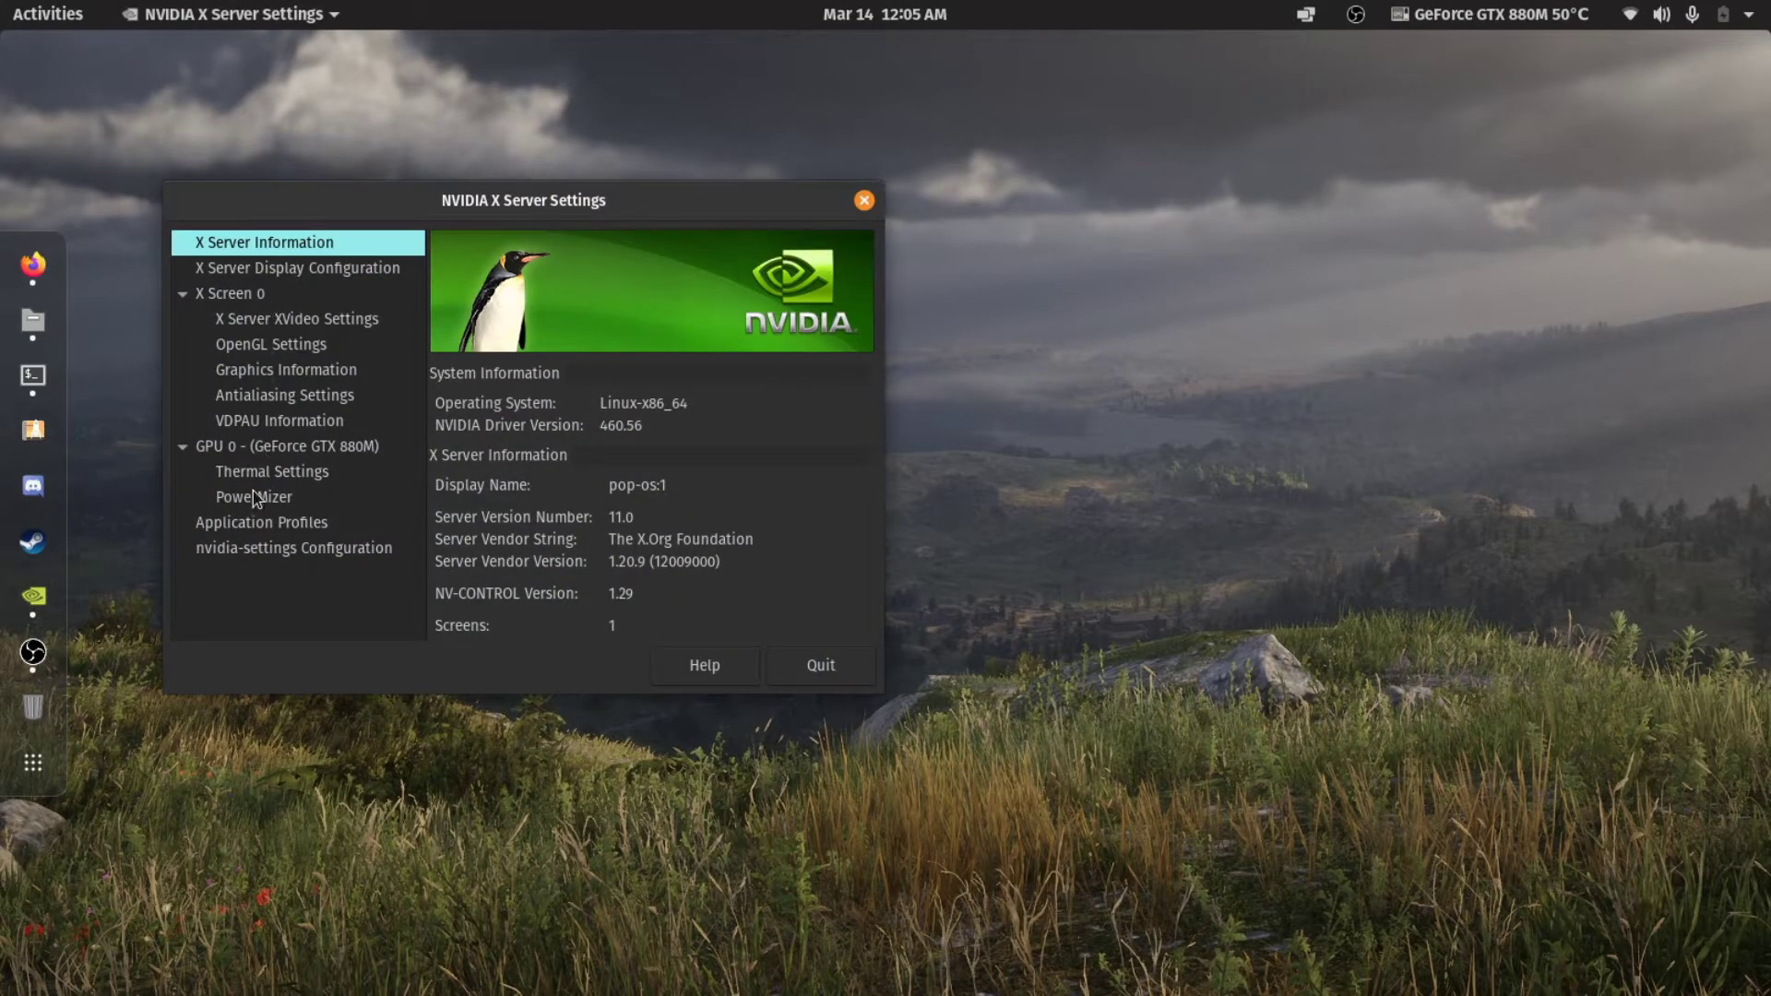
{"action": "left_click", "coordinate": [254, 496]}
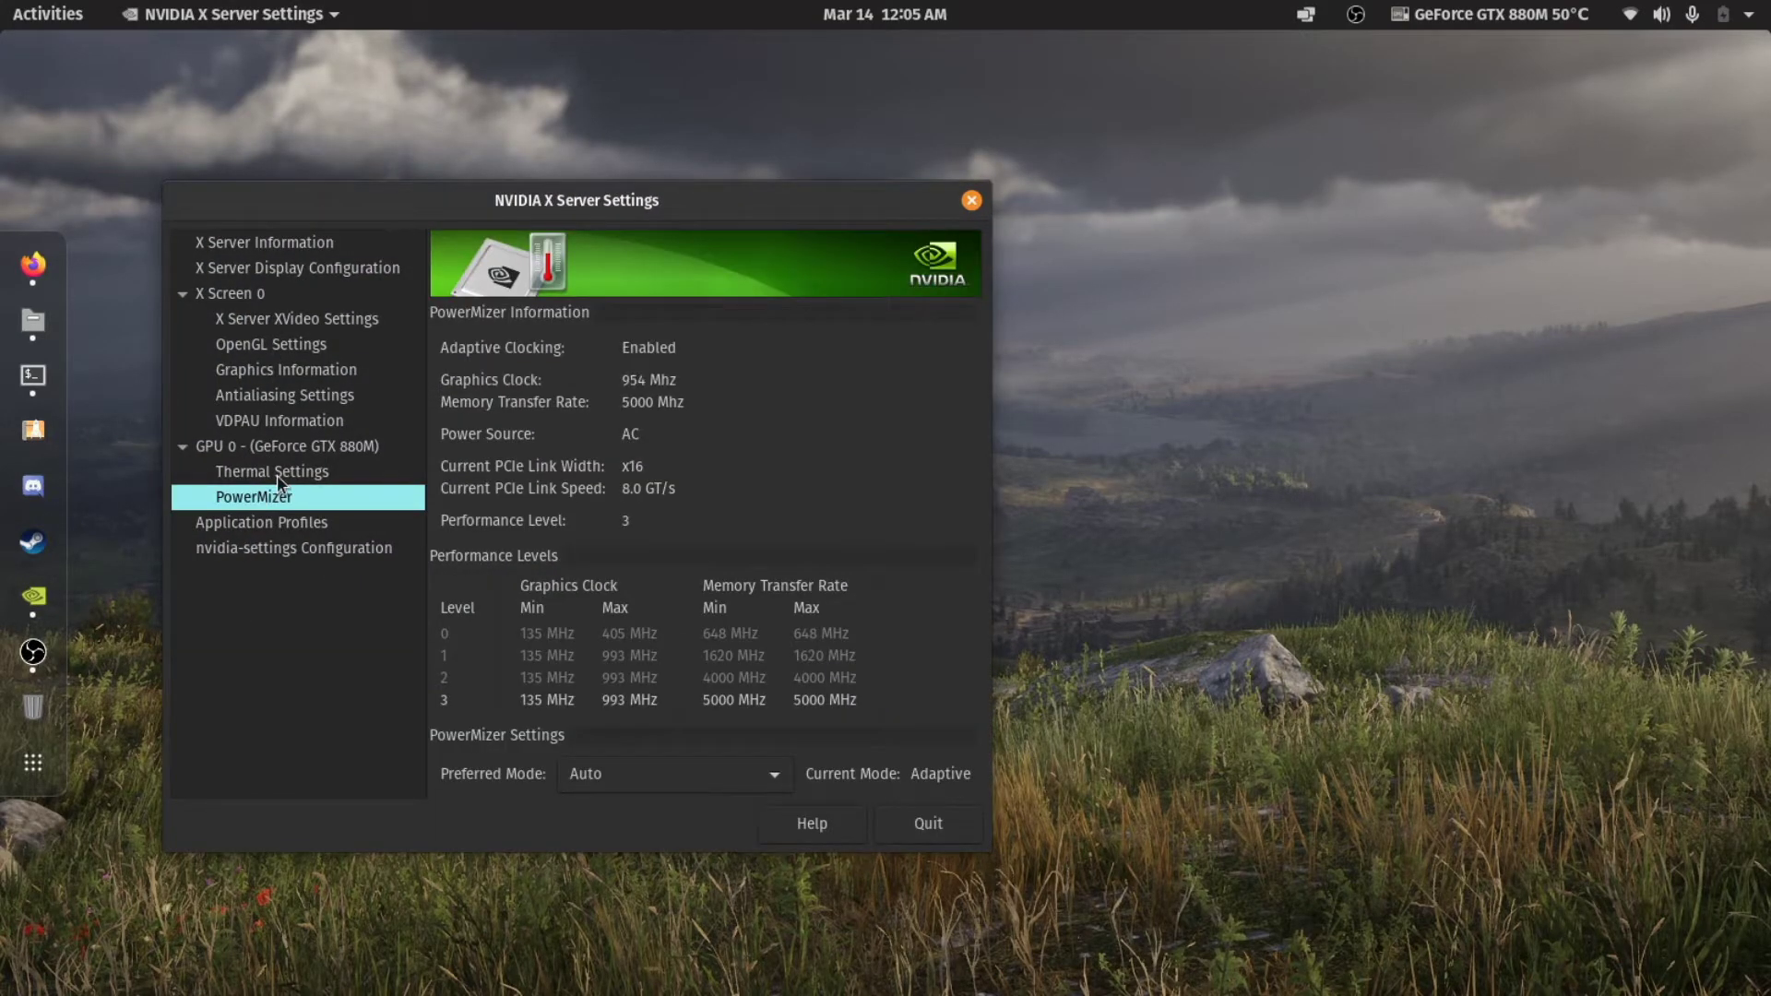
{"action": "left_click", "coordinate": [274, 470]}
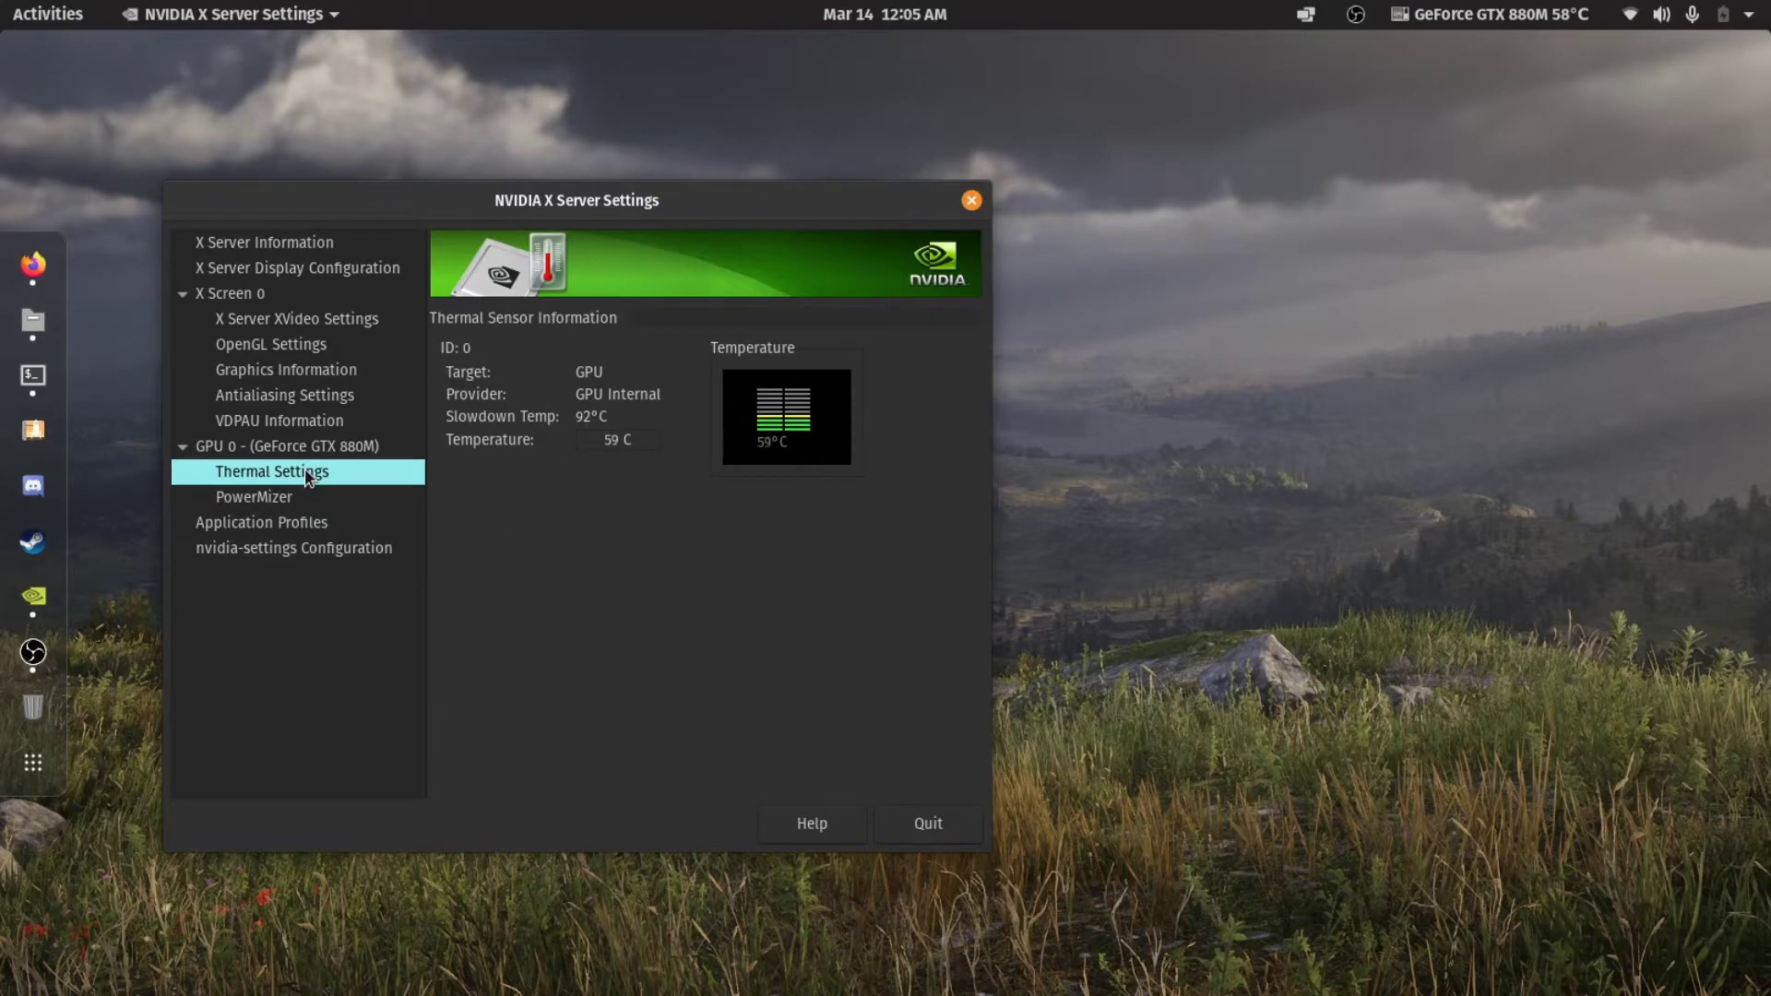
{"action": "left_click", "coordinate": [293, 548]}
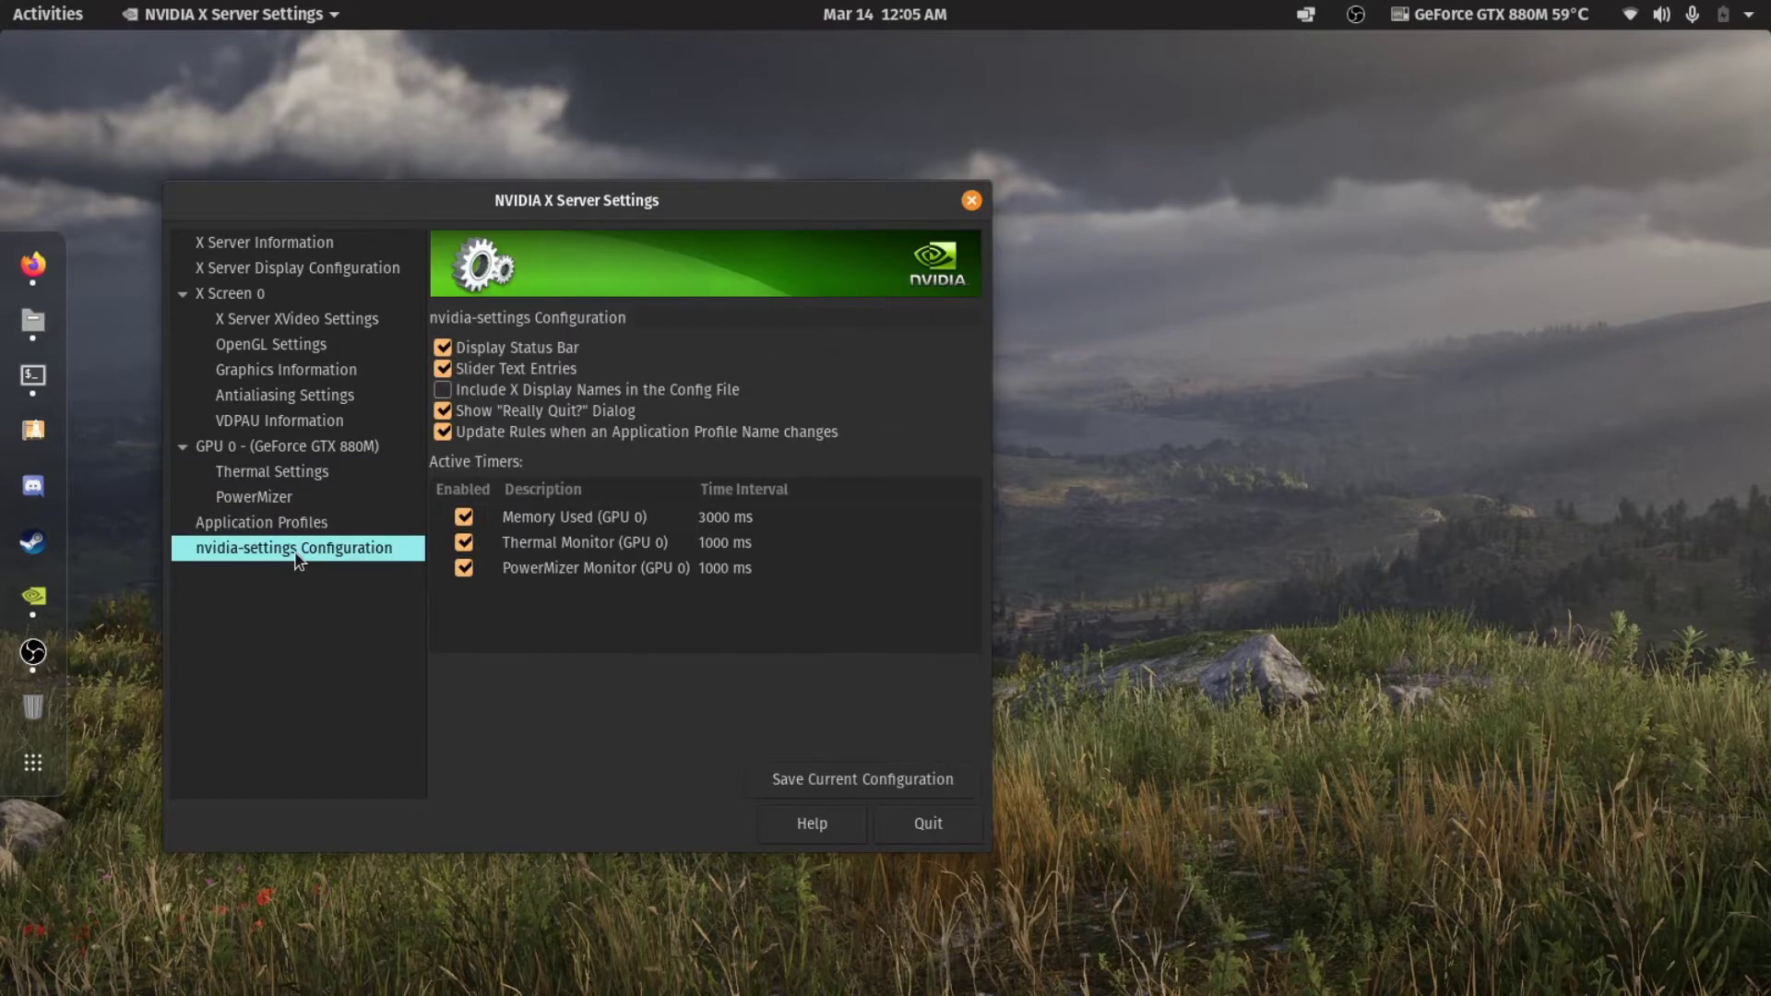
Step: Review the Antialiasing and XVideo sync pages, then quit the NVIDIA tool
{"action": "left_click", "coordinate": [284, 395]}
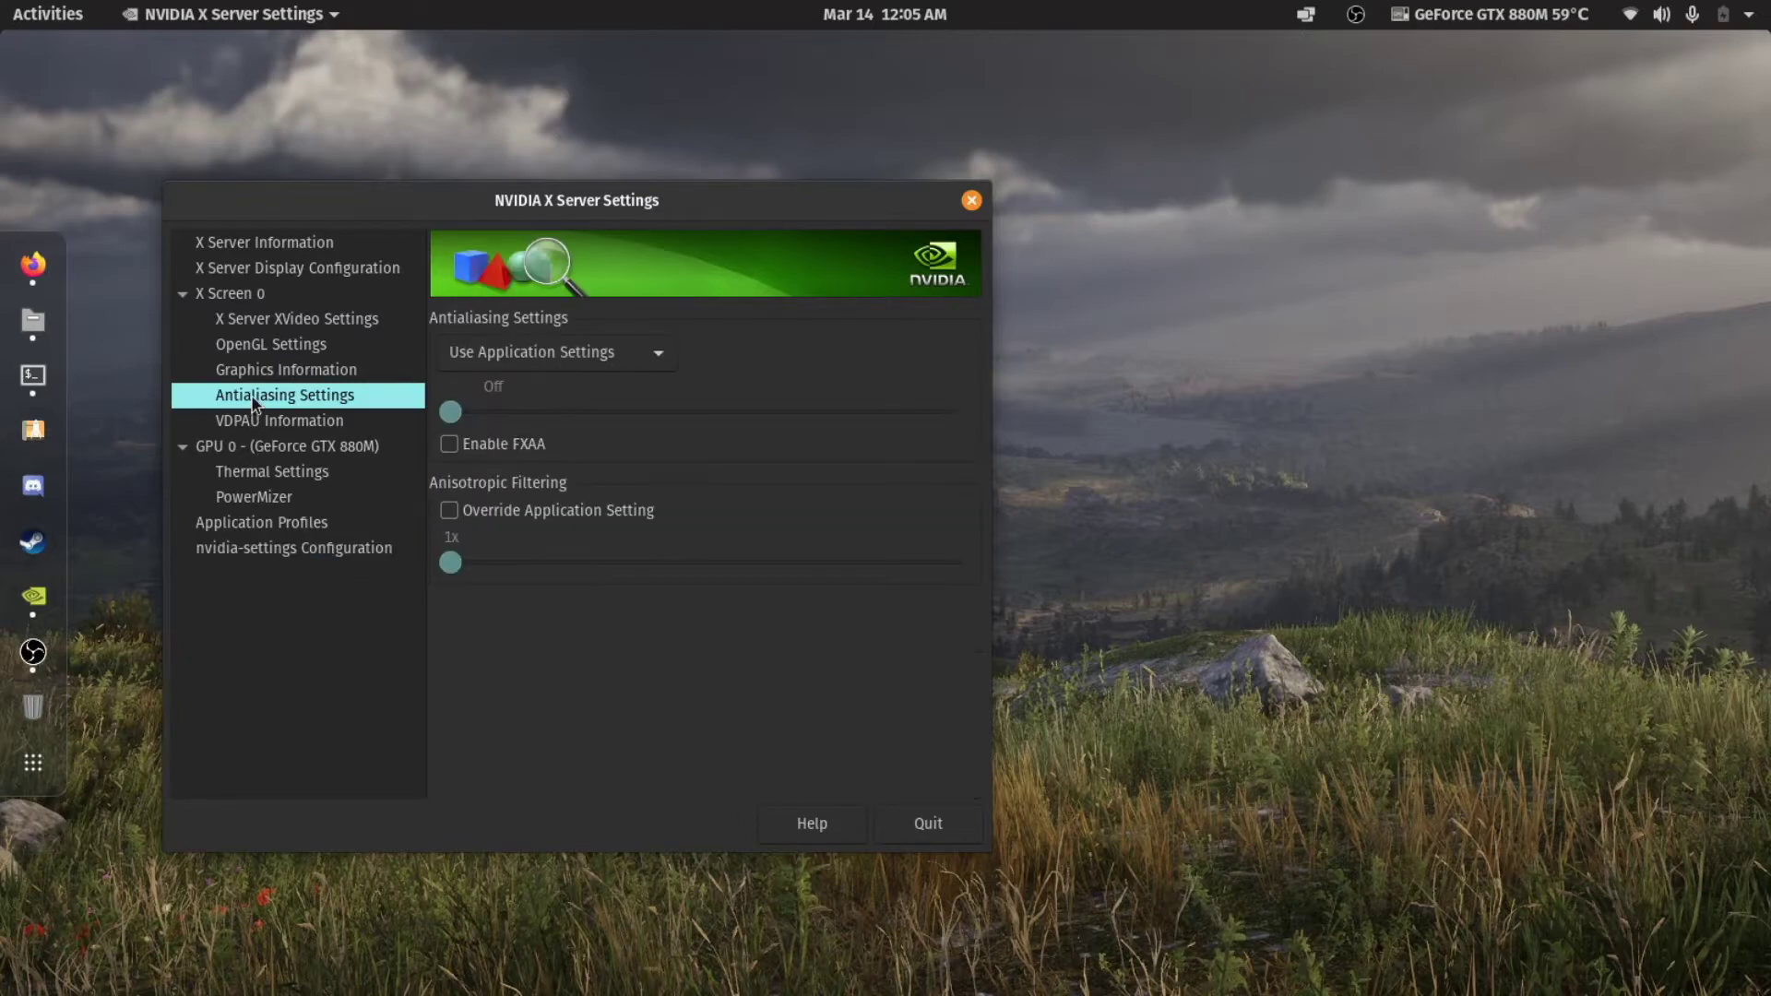
{"action": "left_click", "coordinate": [295, 320]}
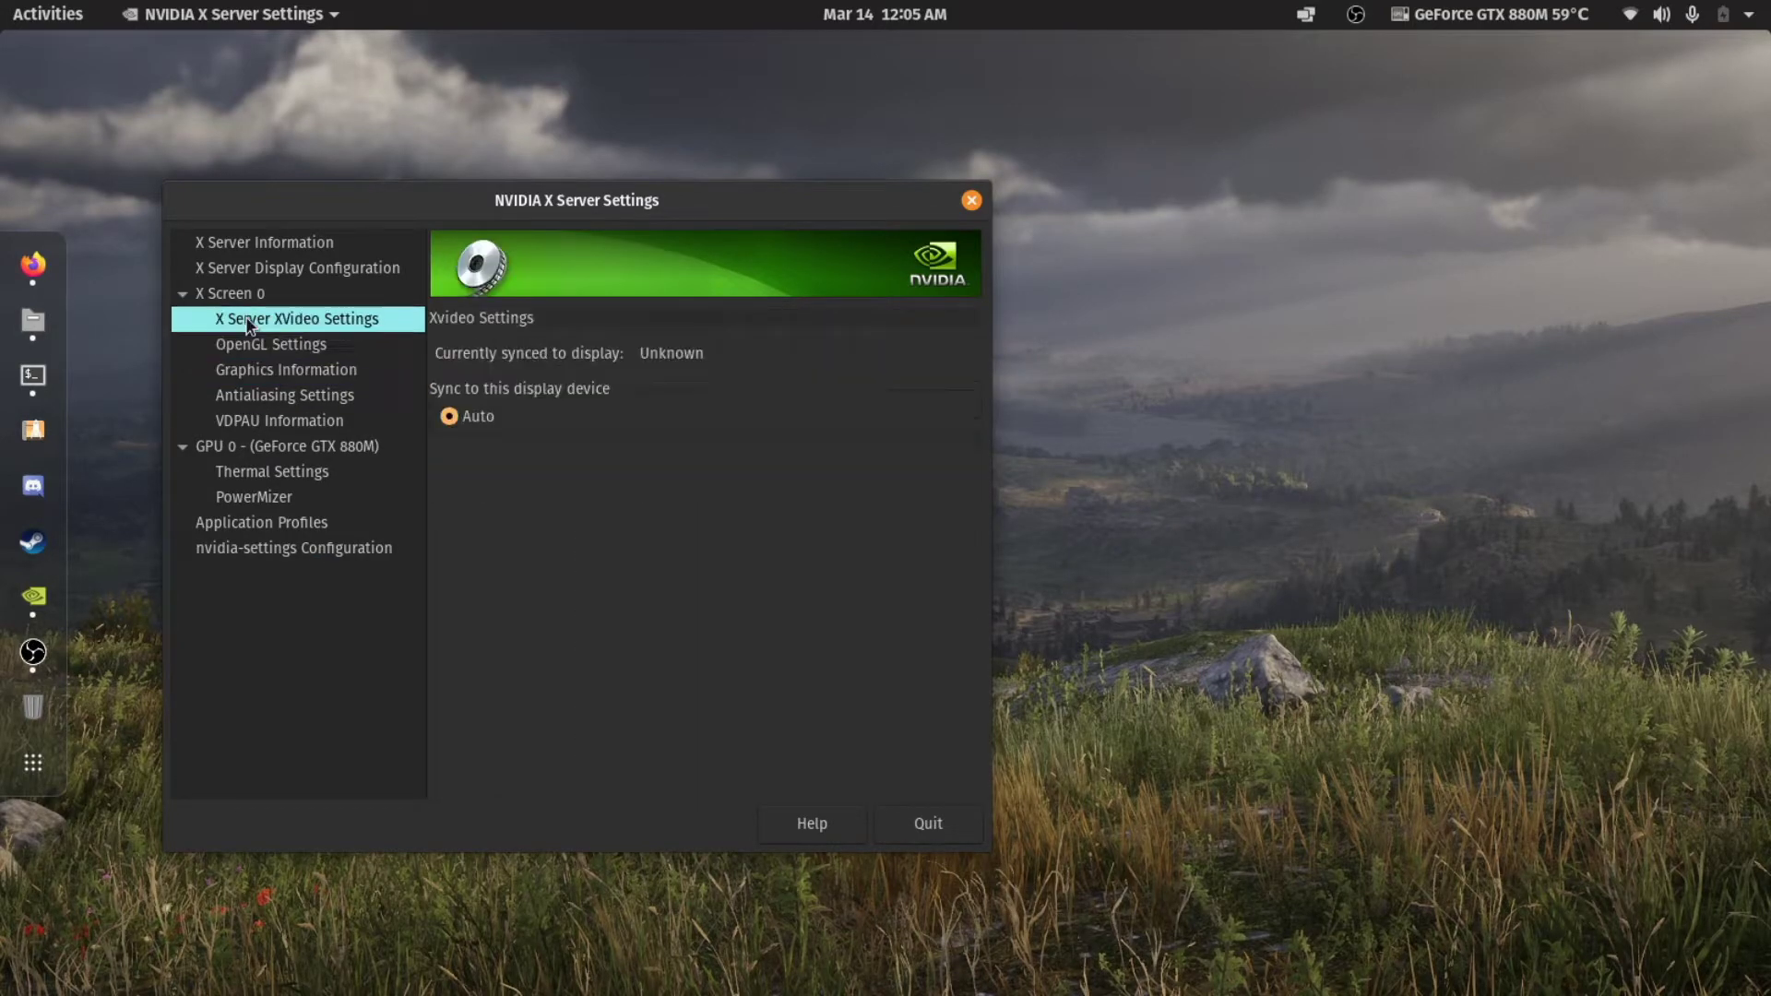
{"action": "mouse_move", "coordinate": [969, 199]}
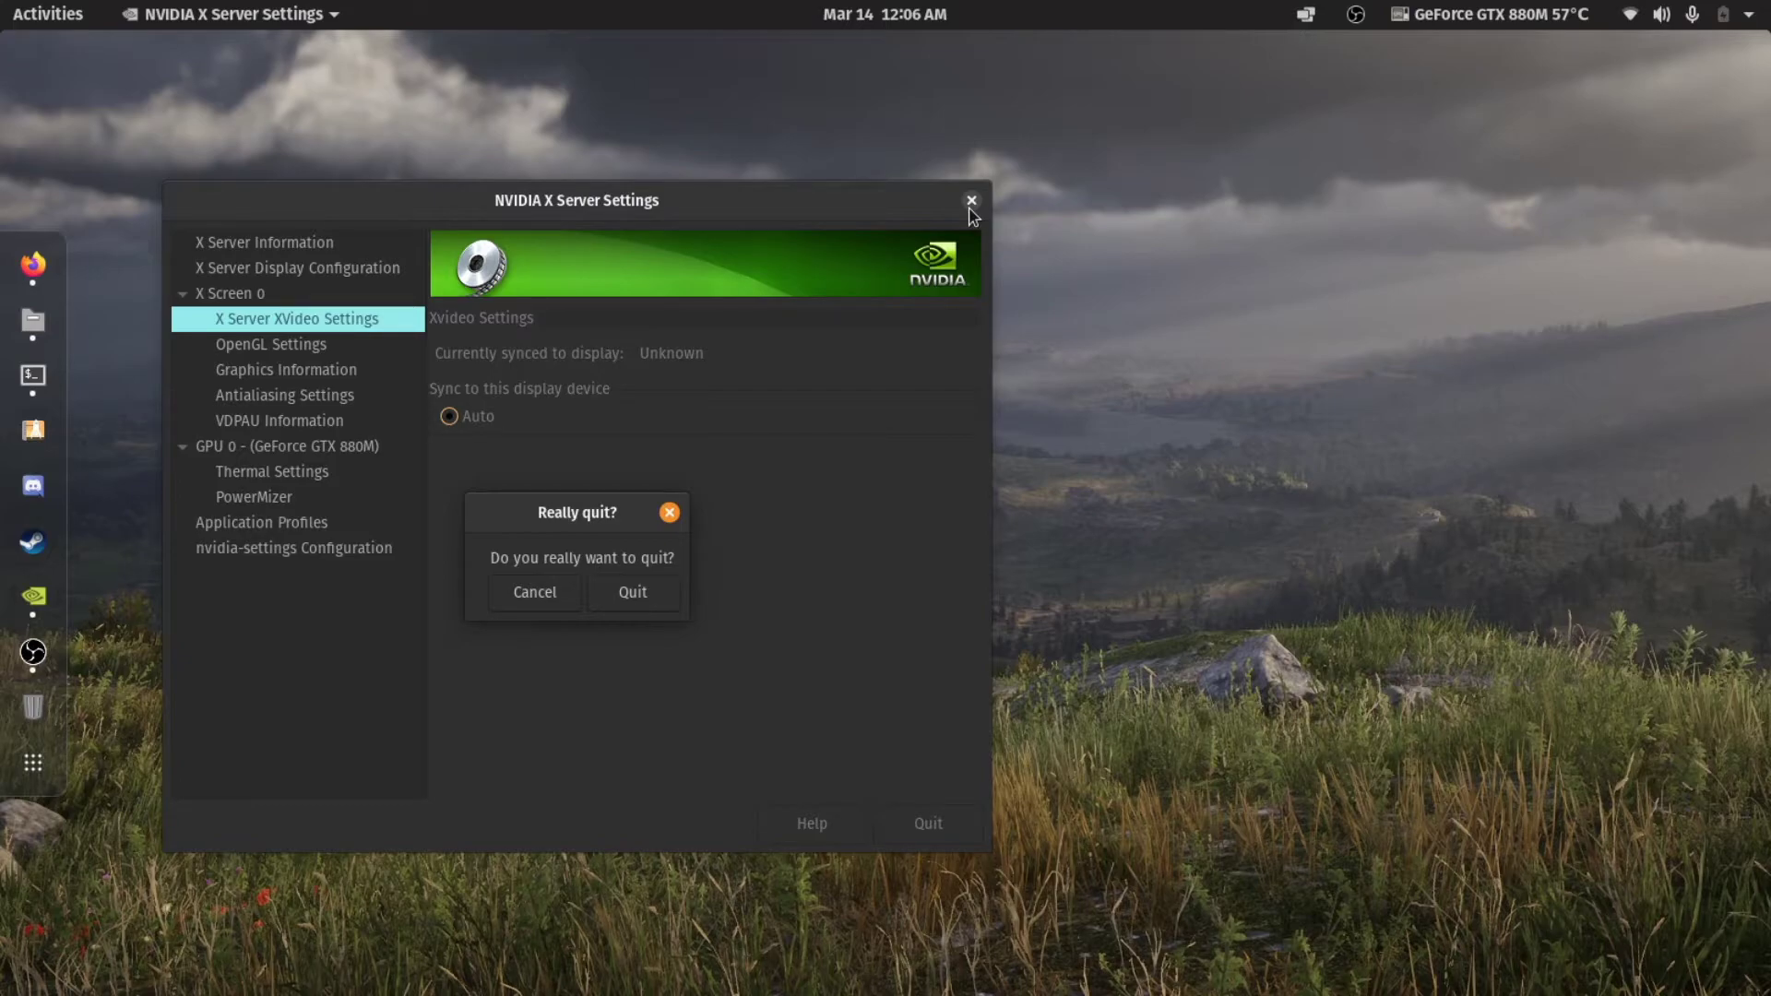
{"action": "left_click", "coordinate": [632, 592]}
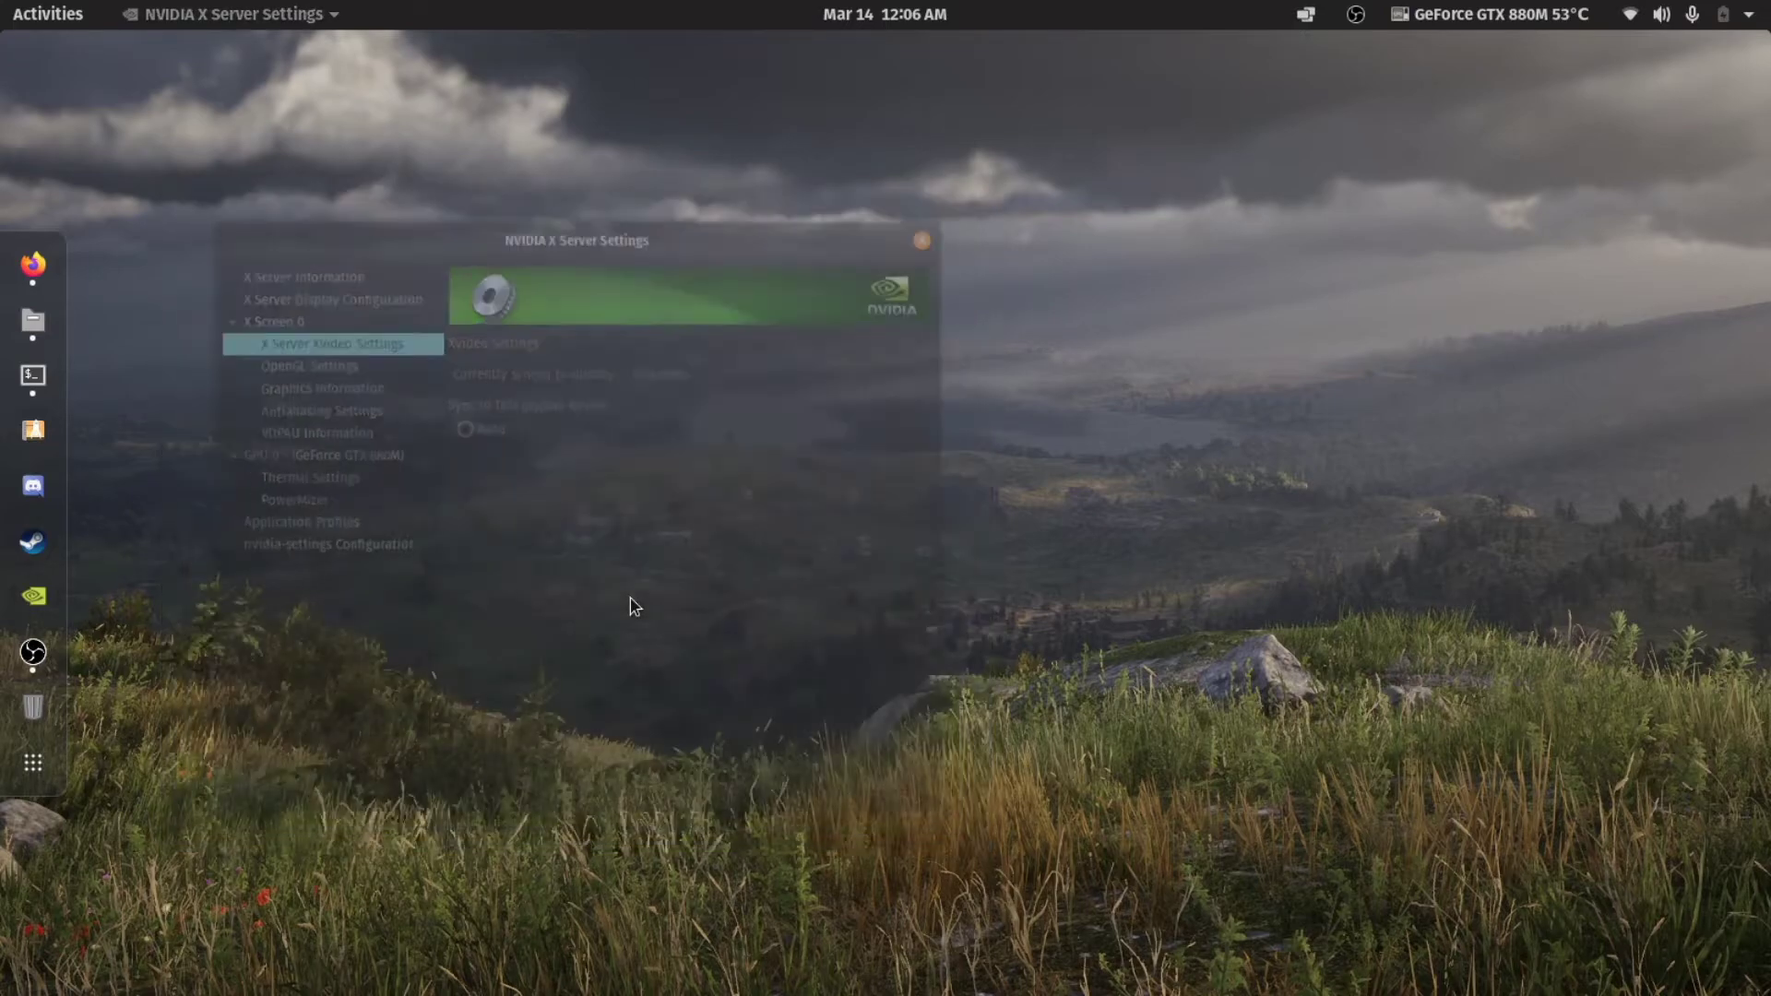
{"action": "left_click", "coordinate": [919, 239]}
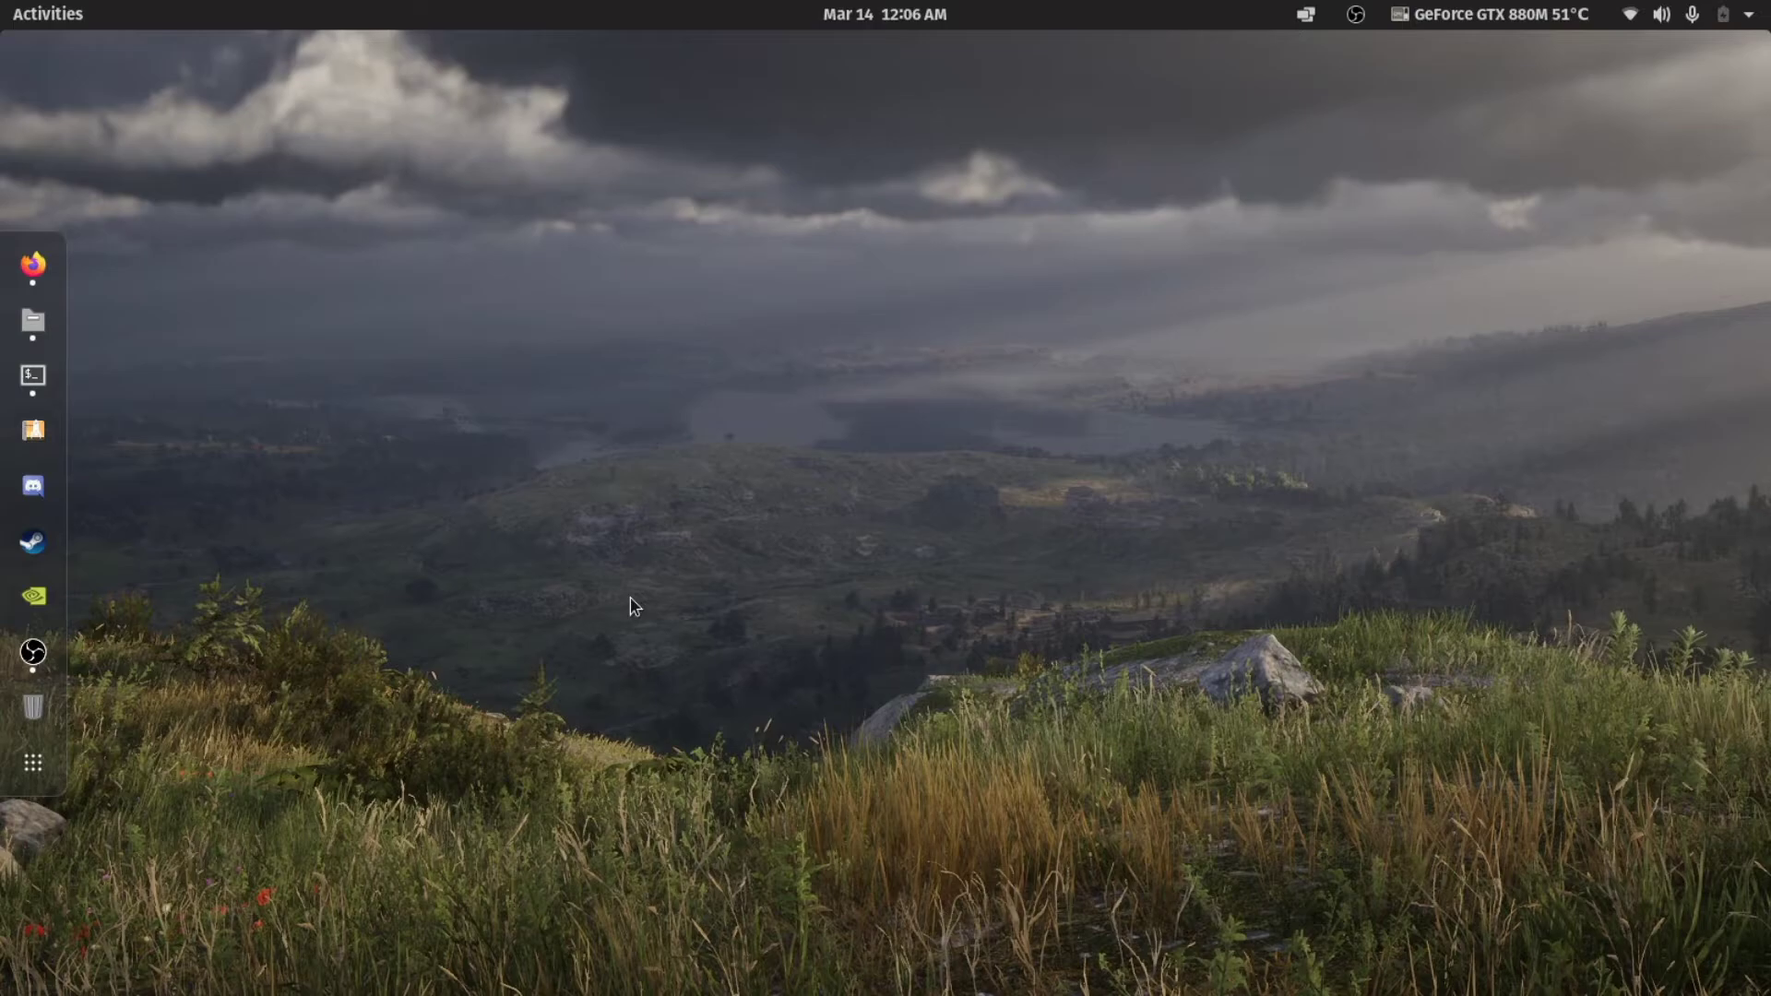
{"action": "mouse_move", "coordinate": [754, 611]}
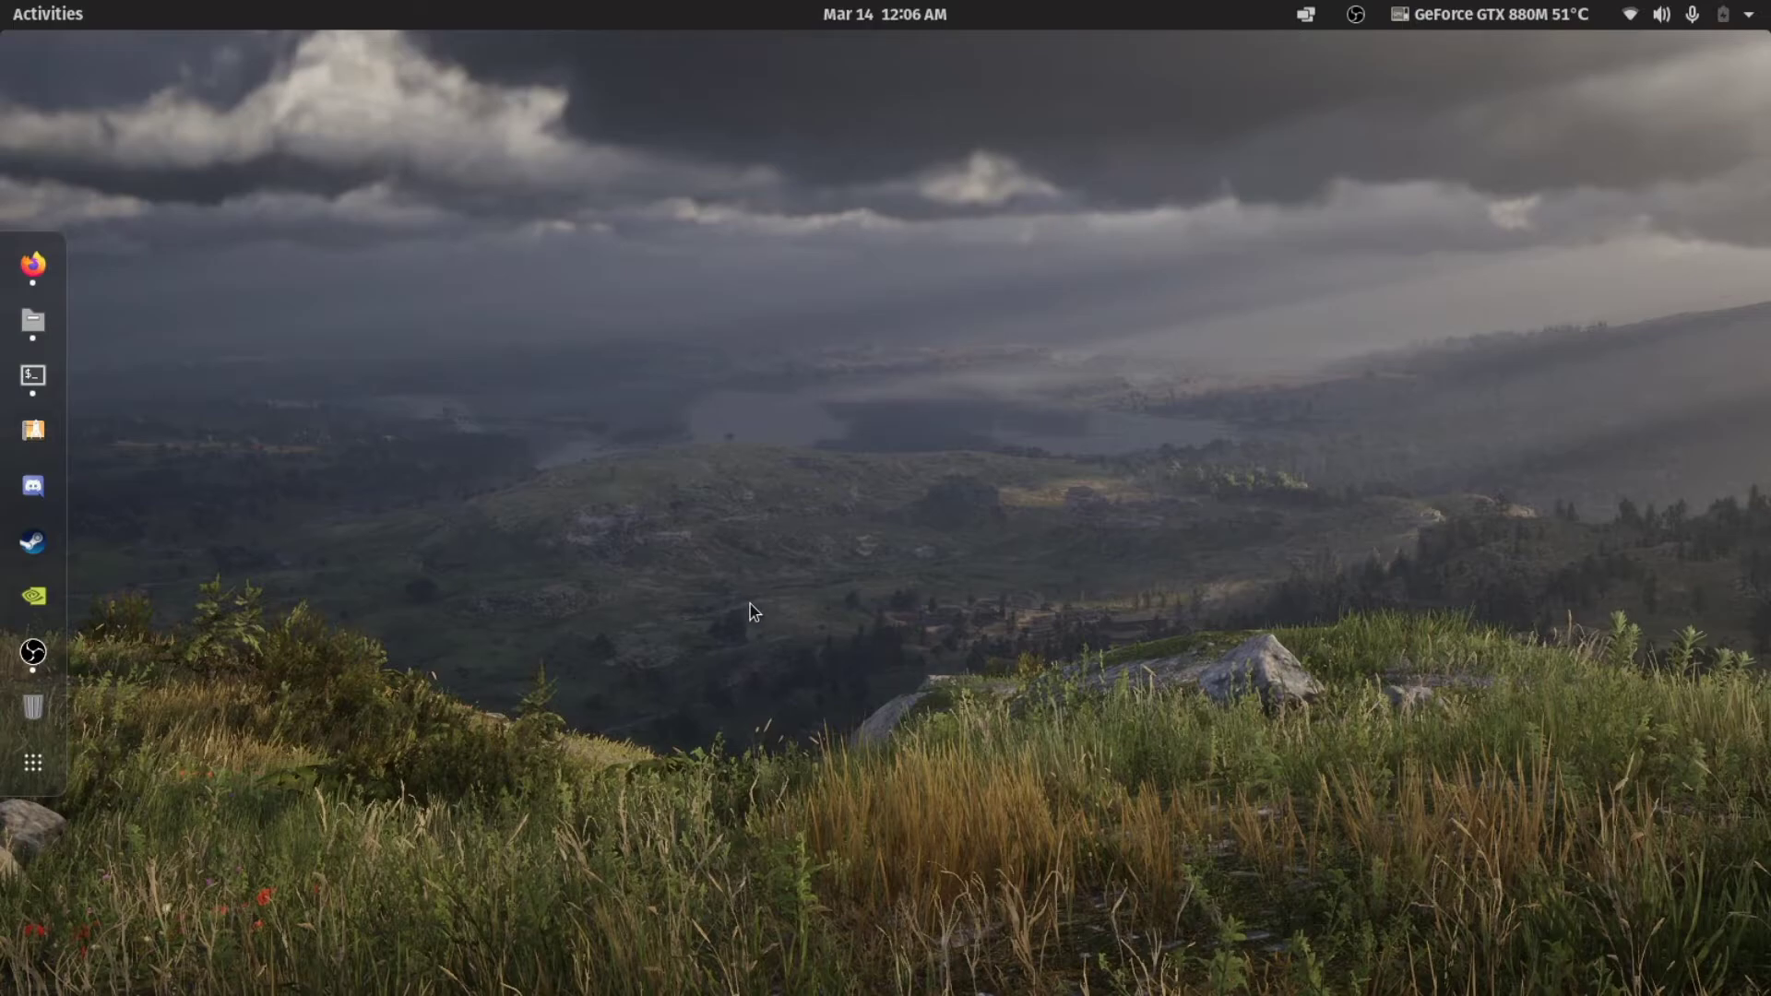
{"action": "mouse_move", "coordinate": [799, 483]}
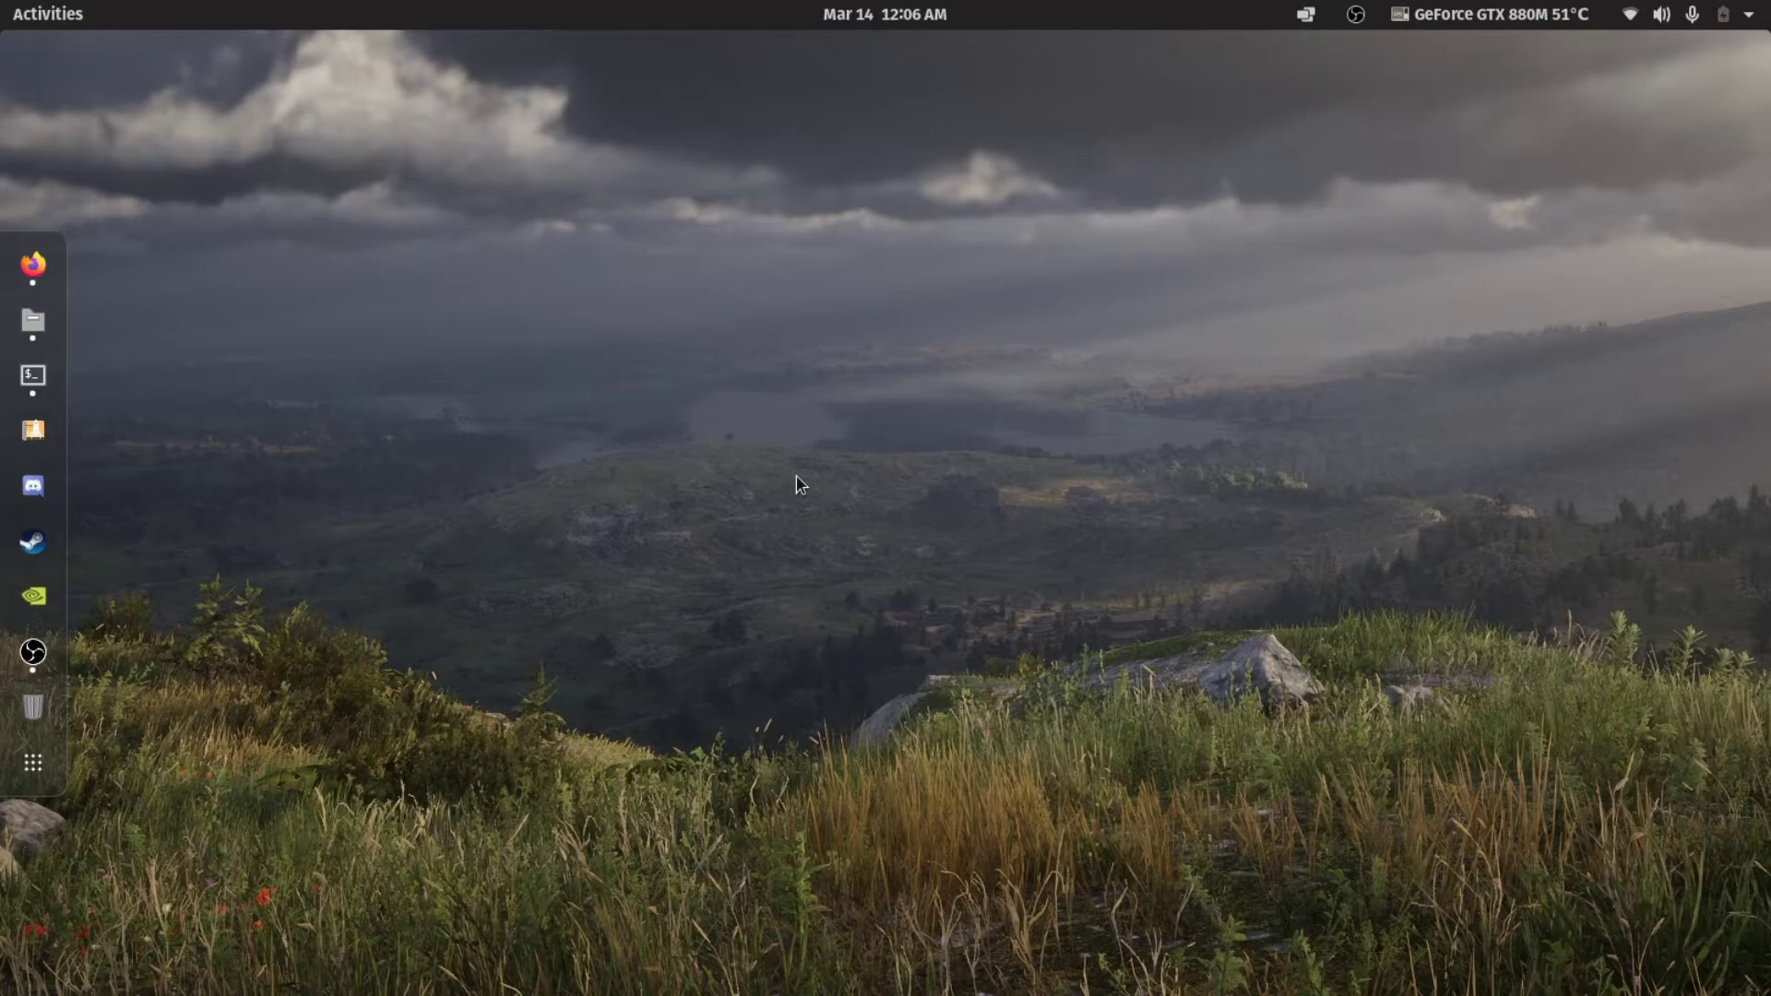
{"action": "mouse_move", "coordinate": [659, 398]}
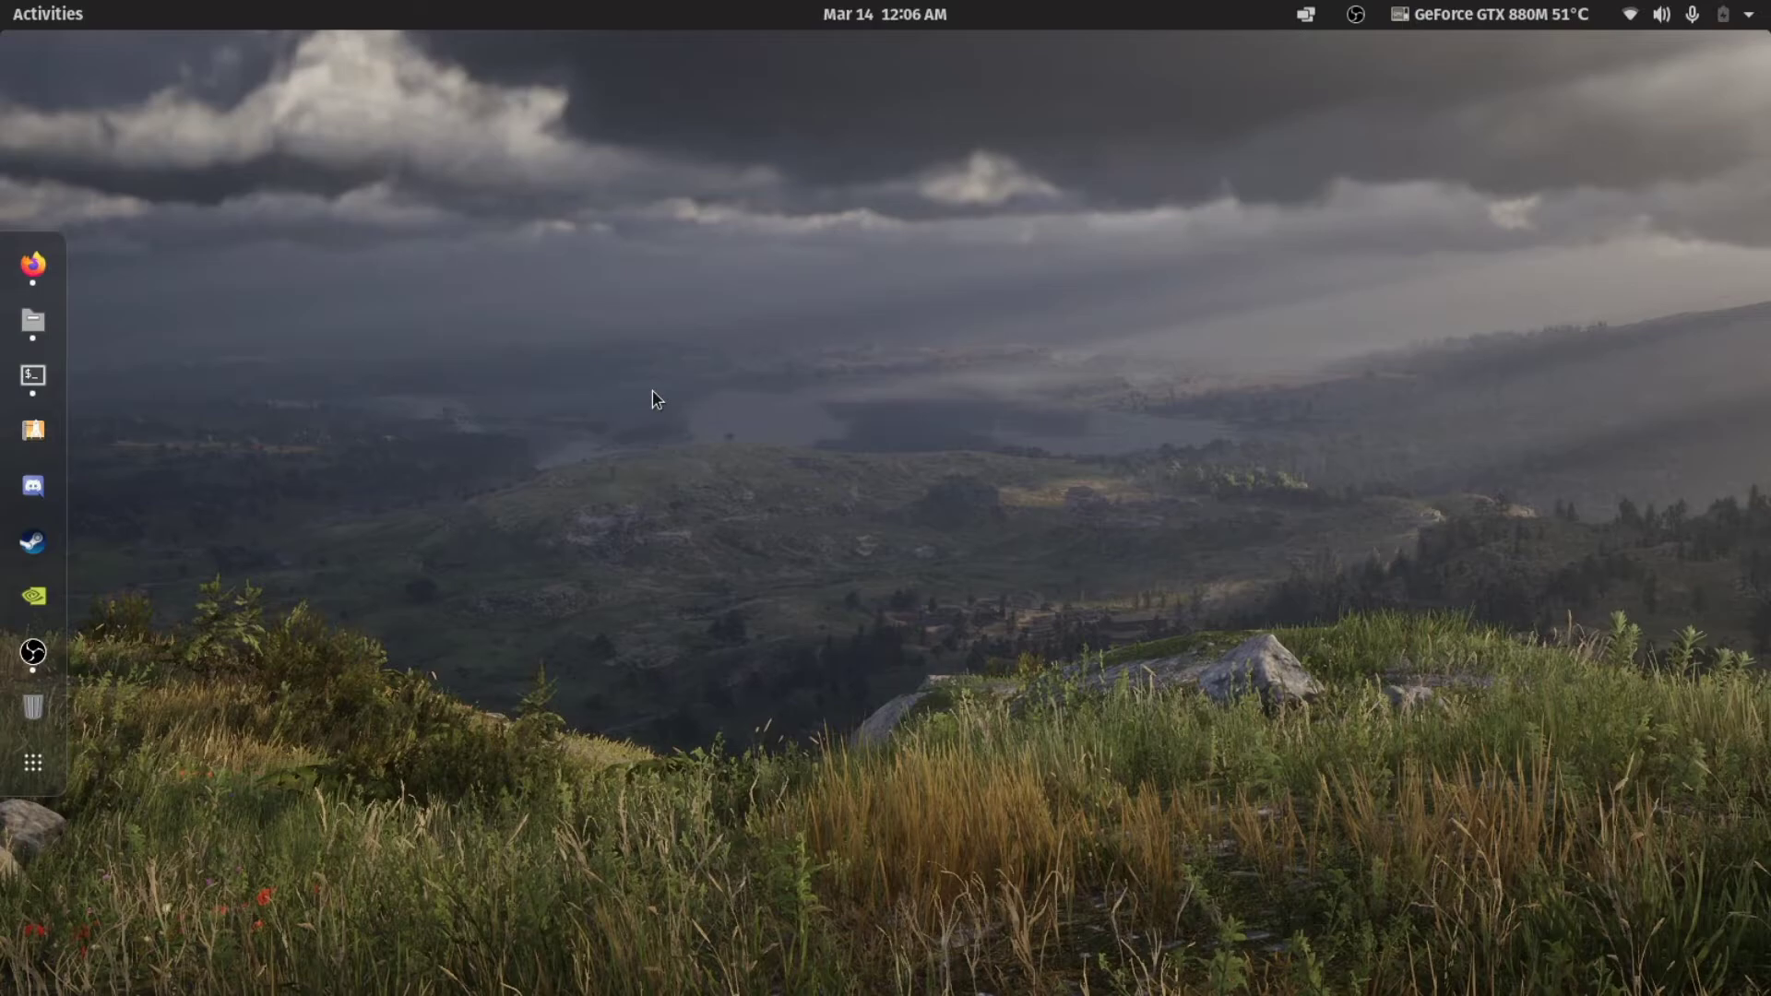
{"action": "mouse_move", "coordinate": [753, 299]}
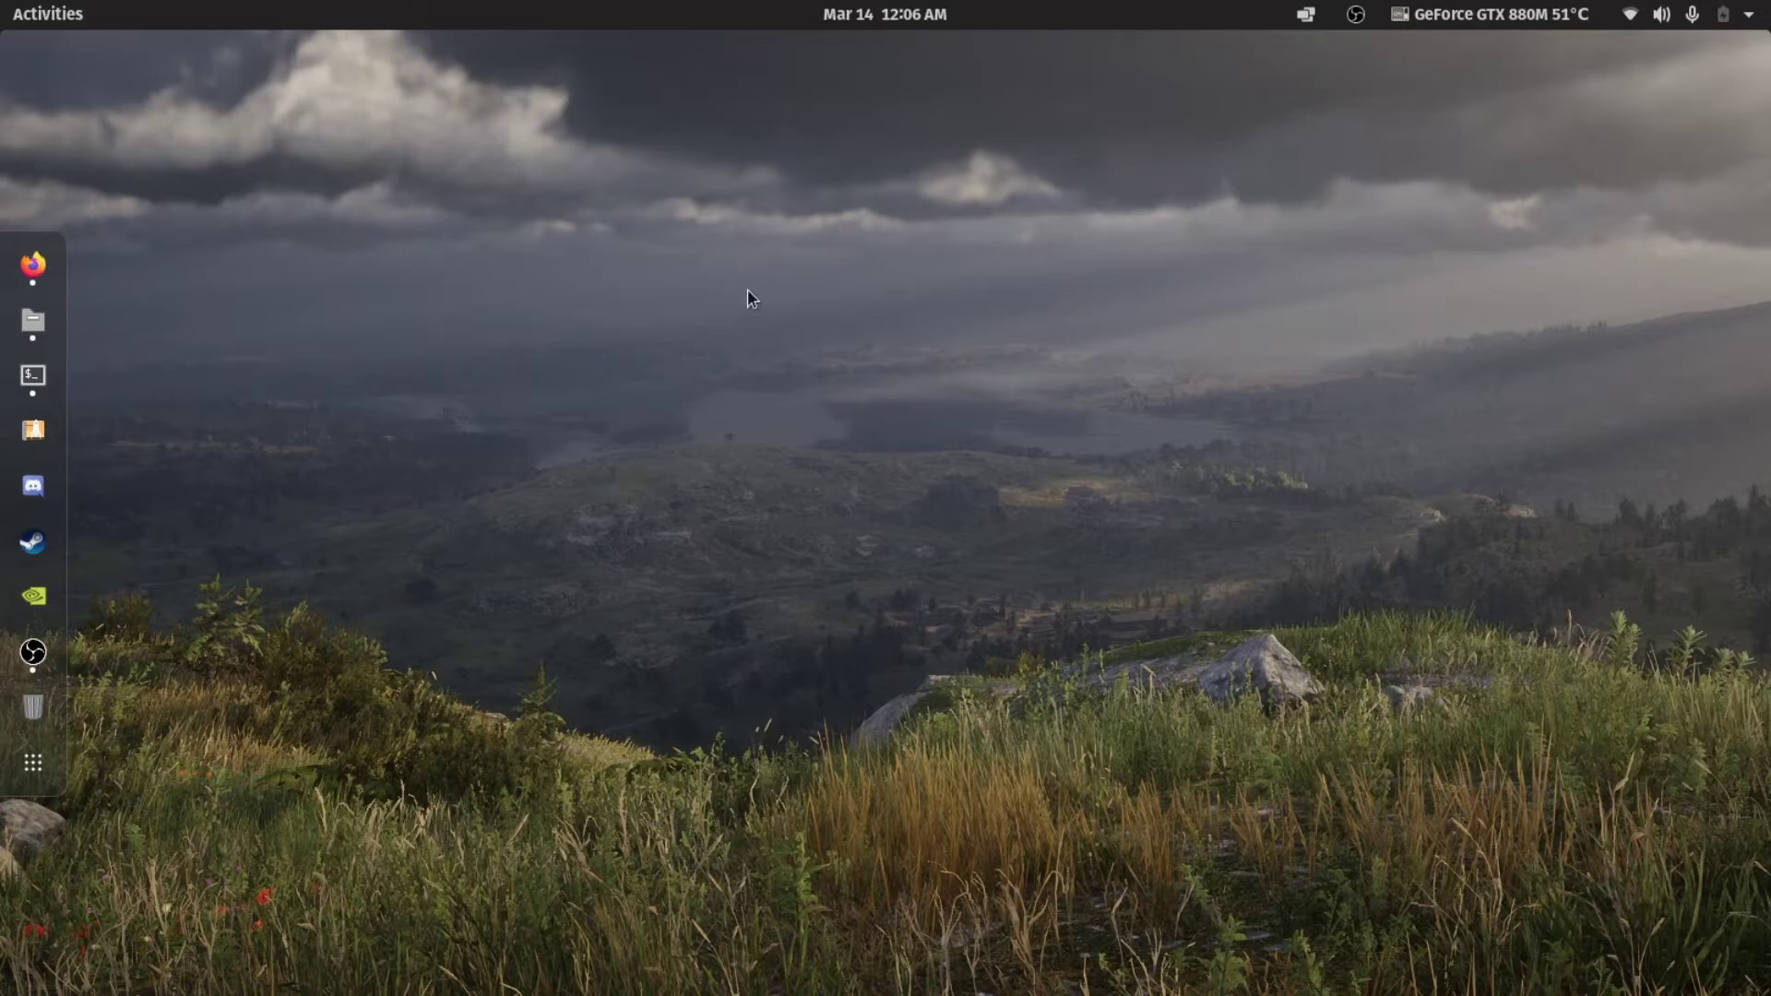
{"action": "mouse_move", "coordinate": [505, 193]}
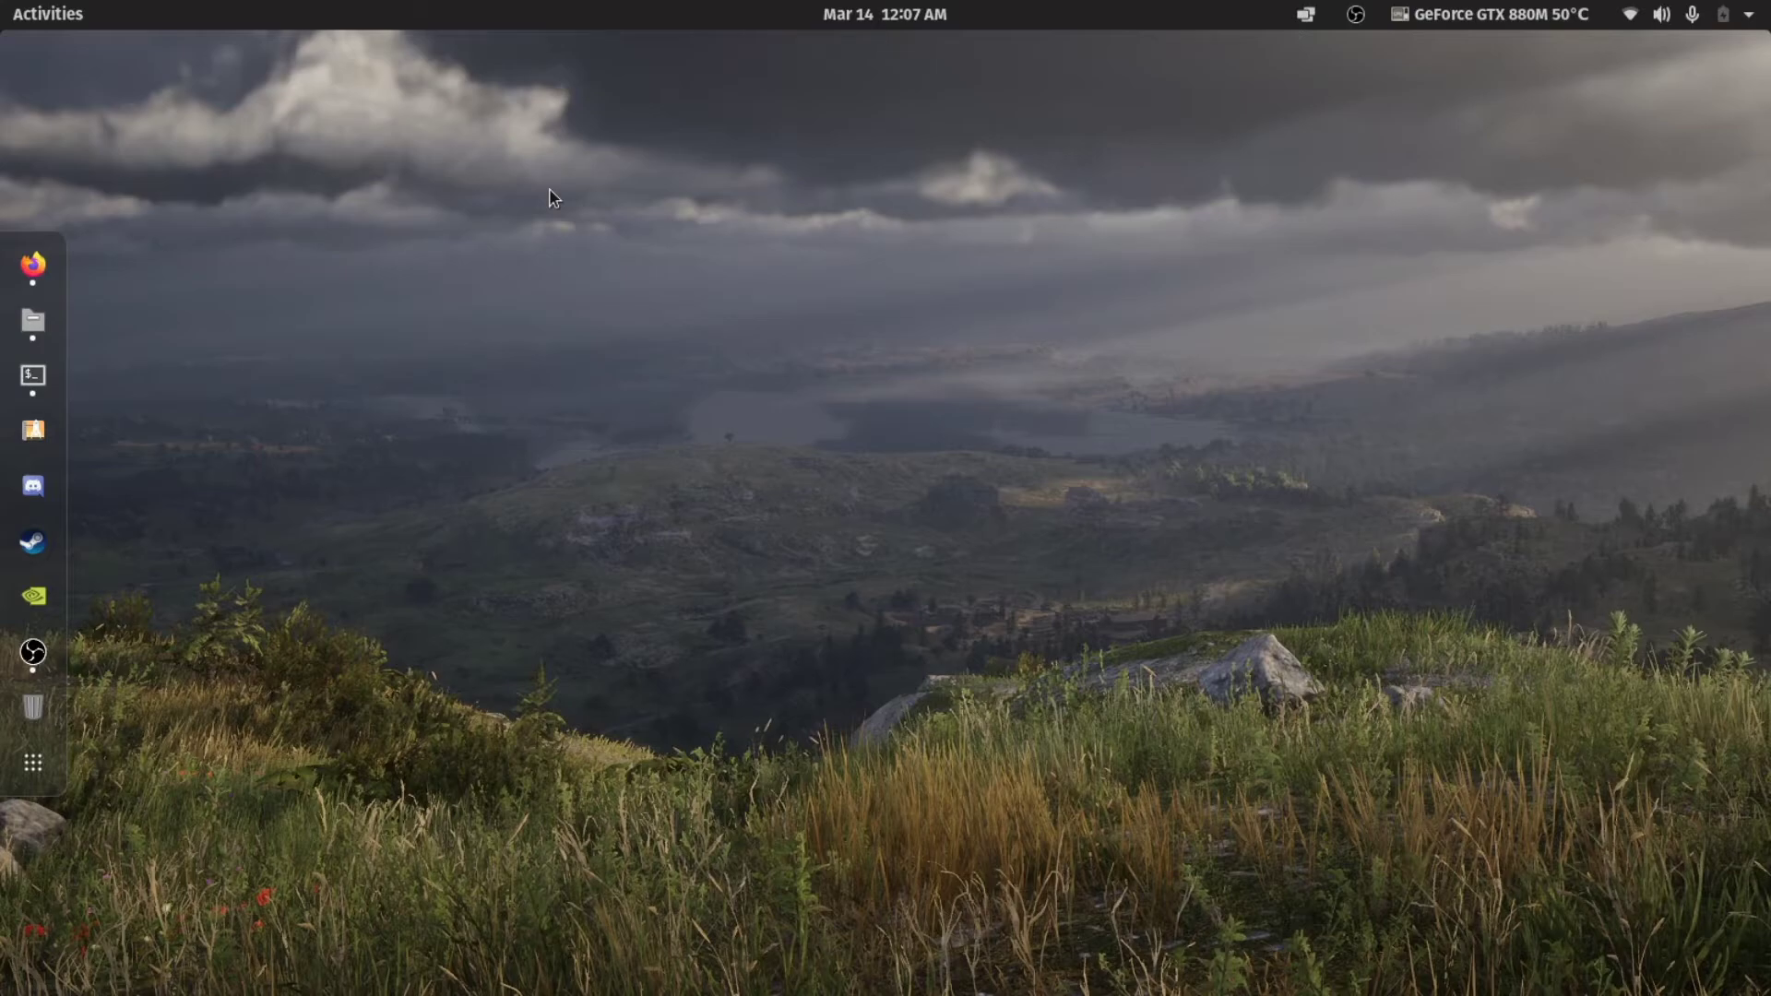
{"action": "mouse_move", "coordinate": [927, 168]}
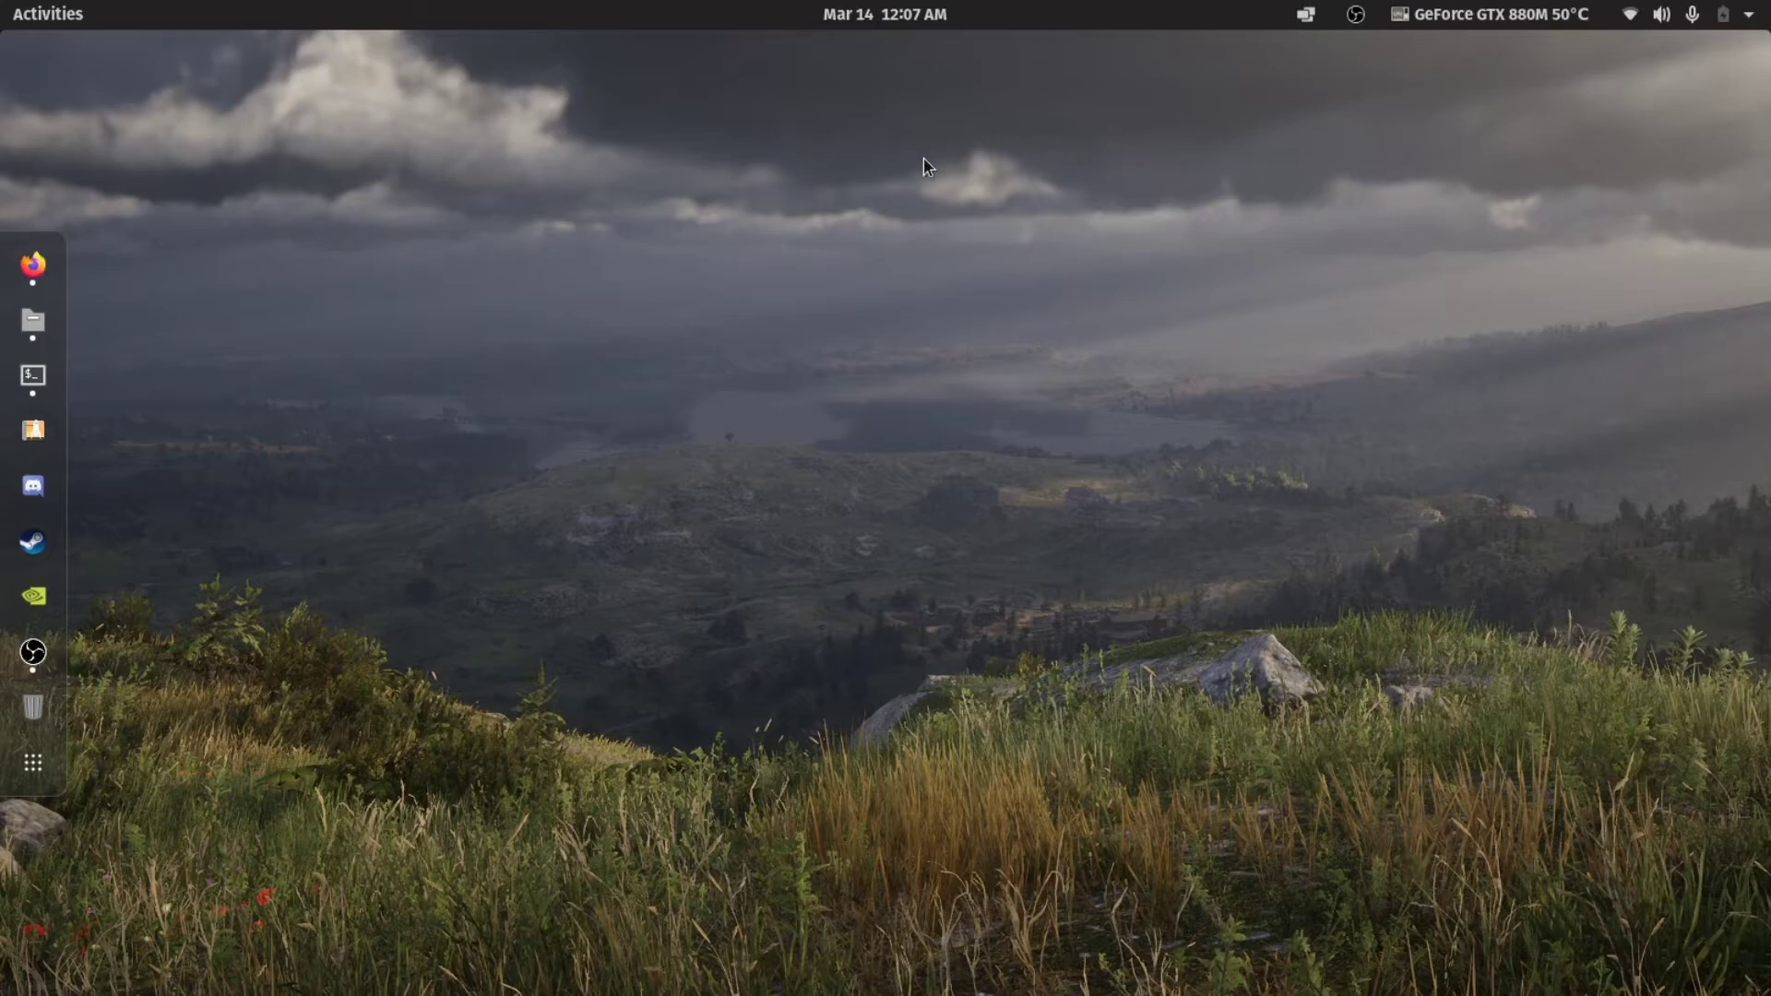
{"action": "mouse_move", "coordinate": [816, 100]}
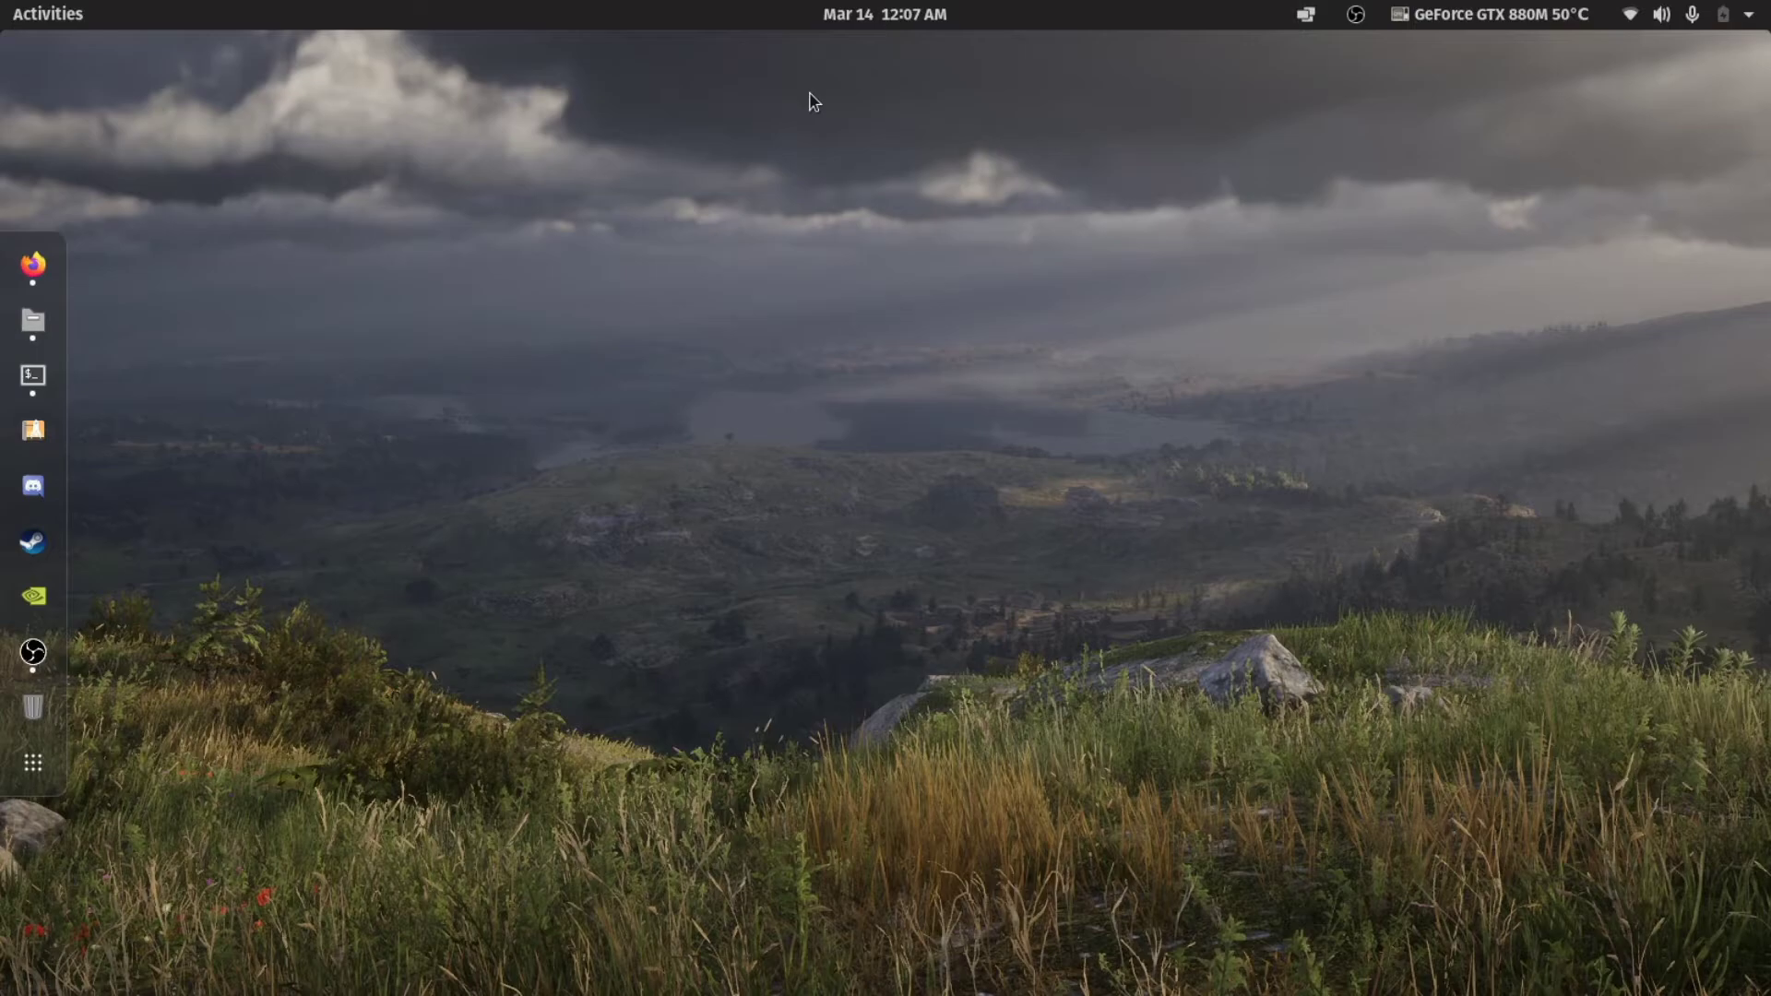
{"action": "mouse_move", "coordinate": [666, 432]}
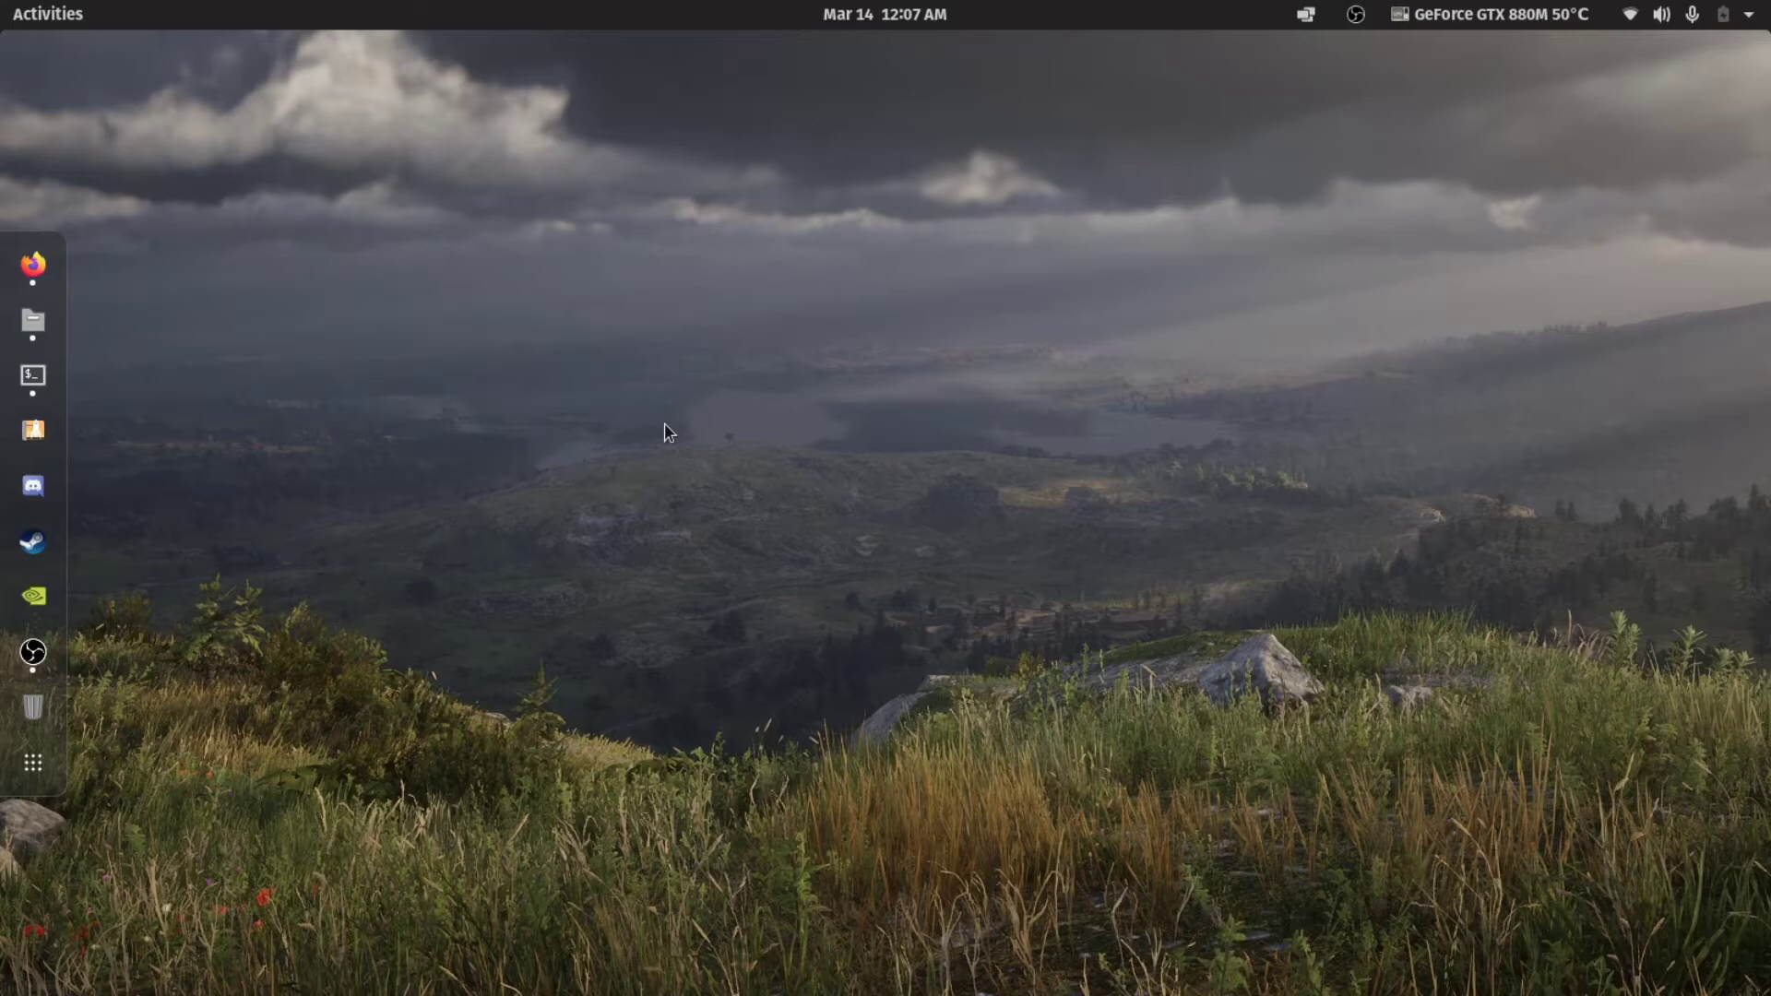
{"action": "mouse_move", "coordinate": [716, 415]}
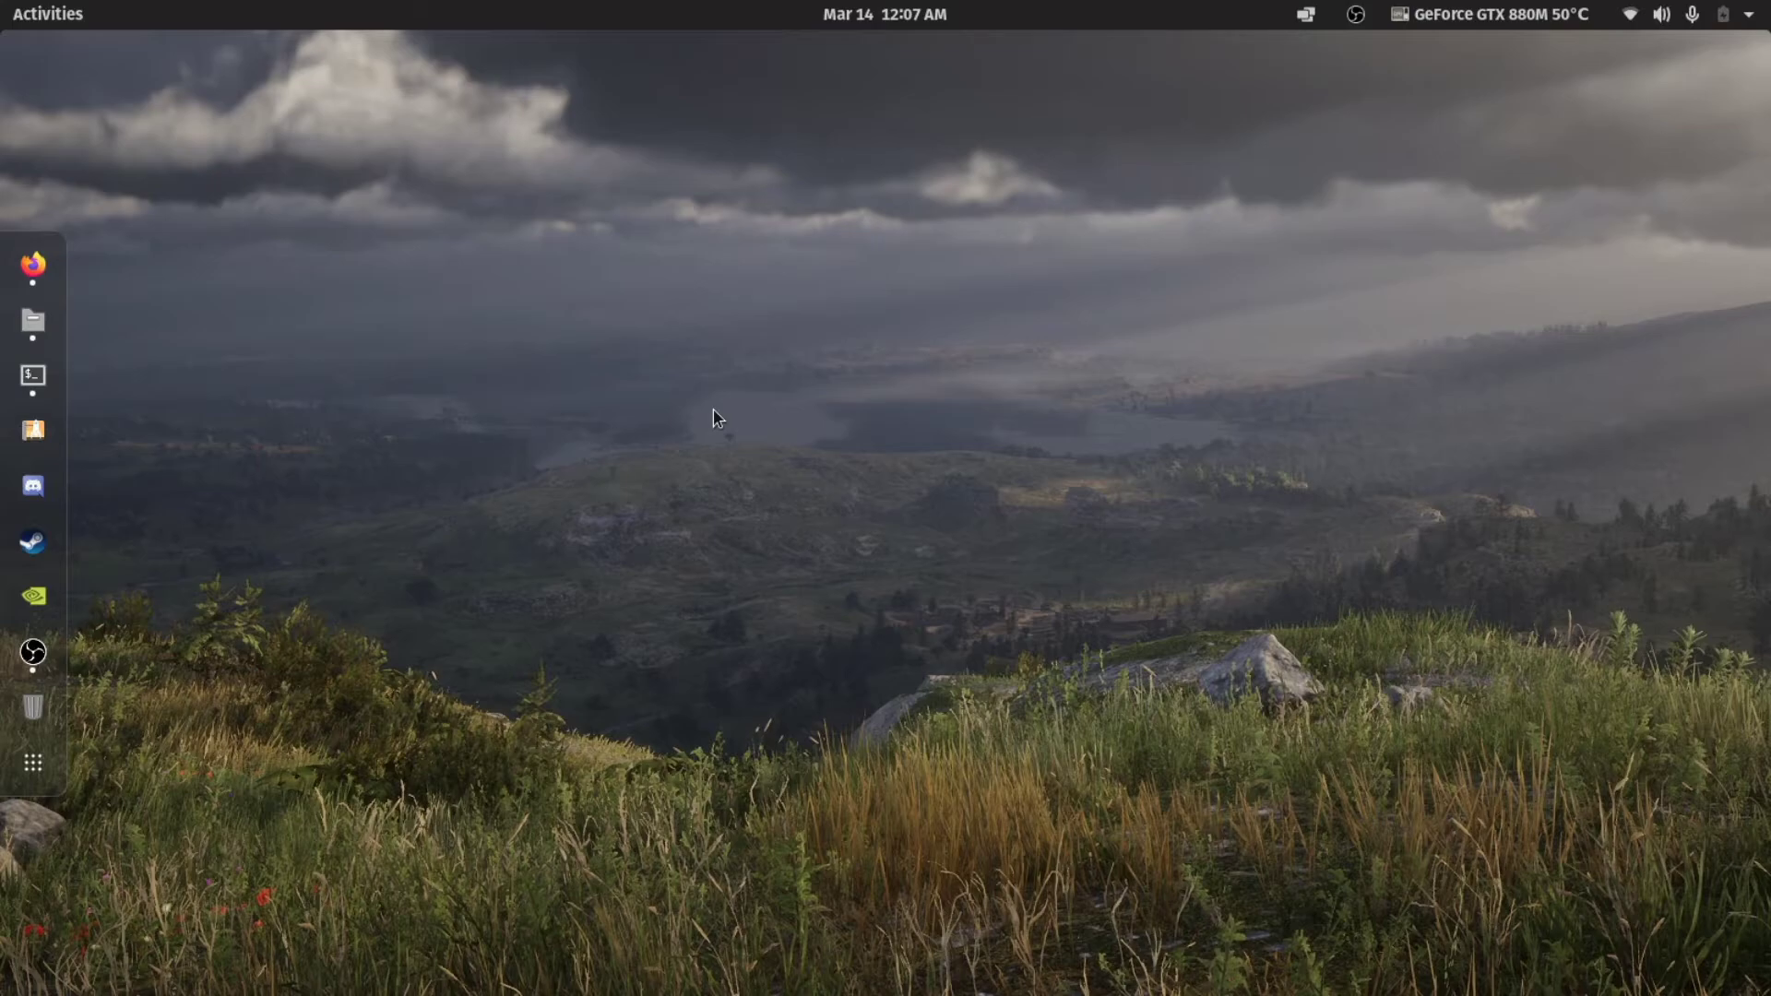
{"action": "mouse_move", "coordinate": [354, 380]}
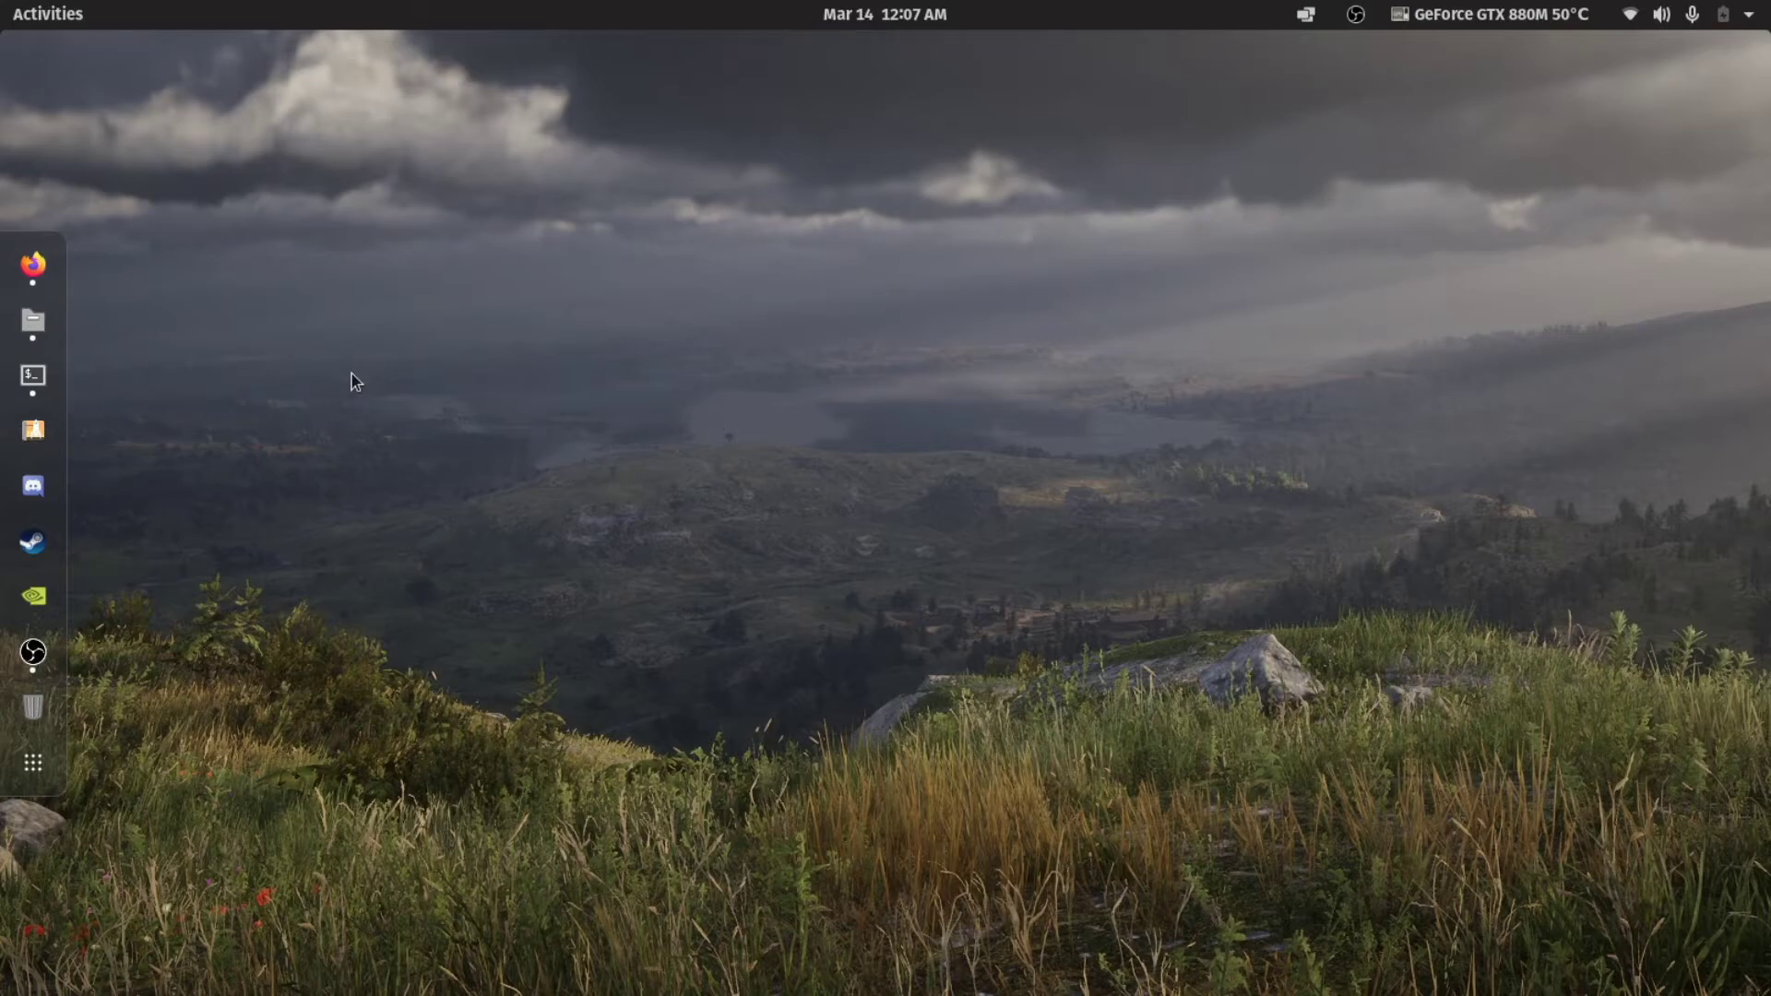